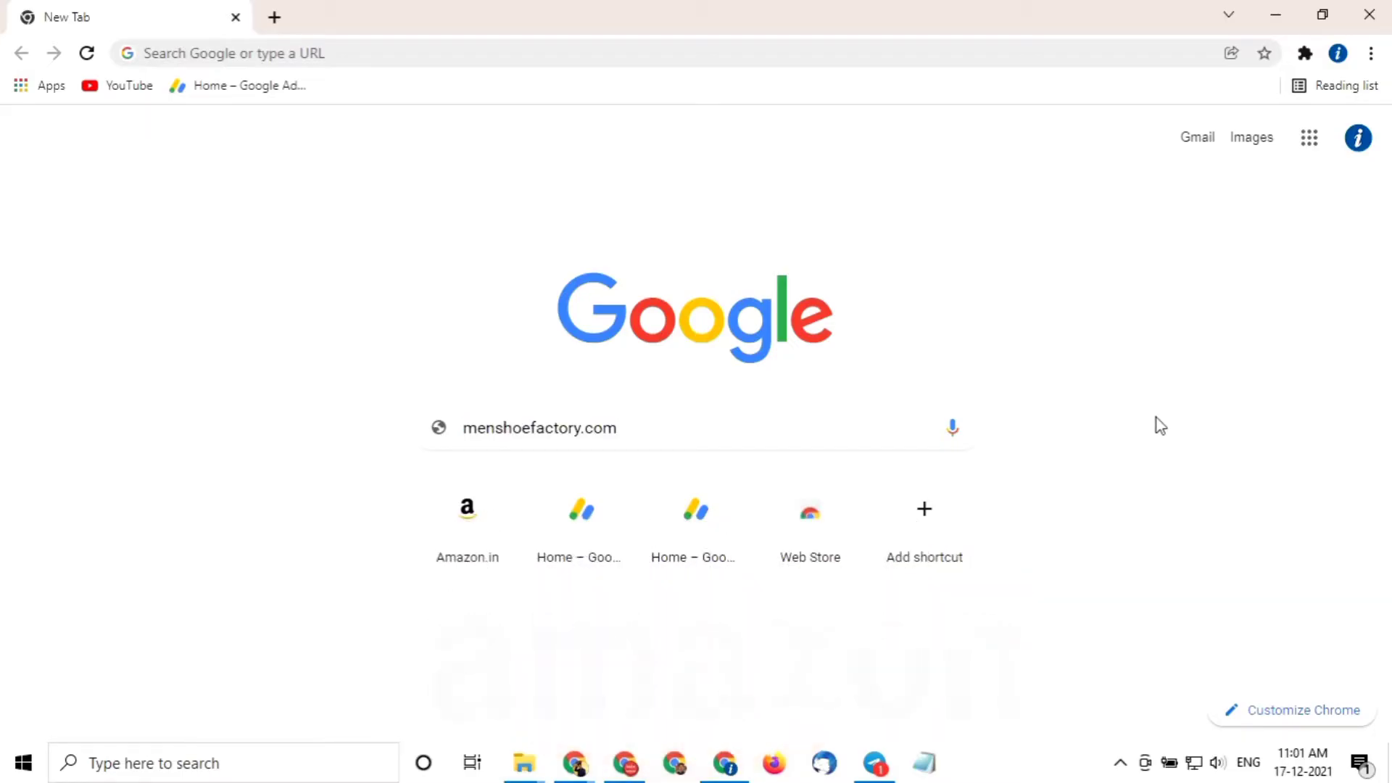
pyautogui.moveTo(1154, 384)
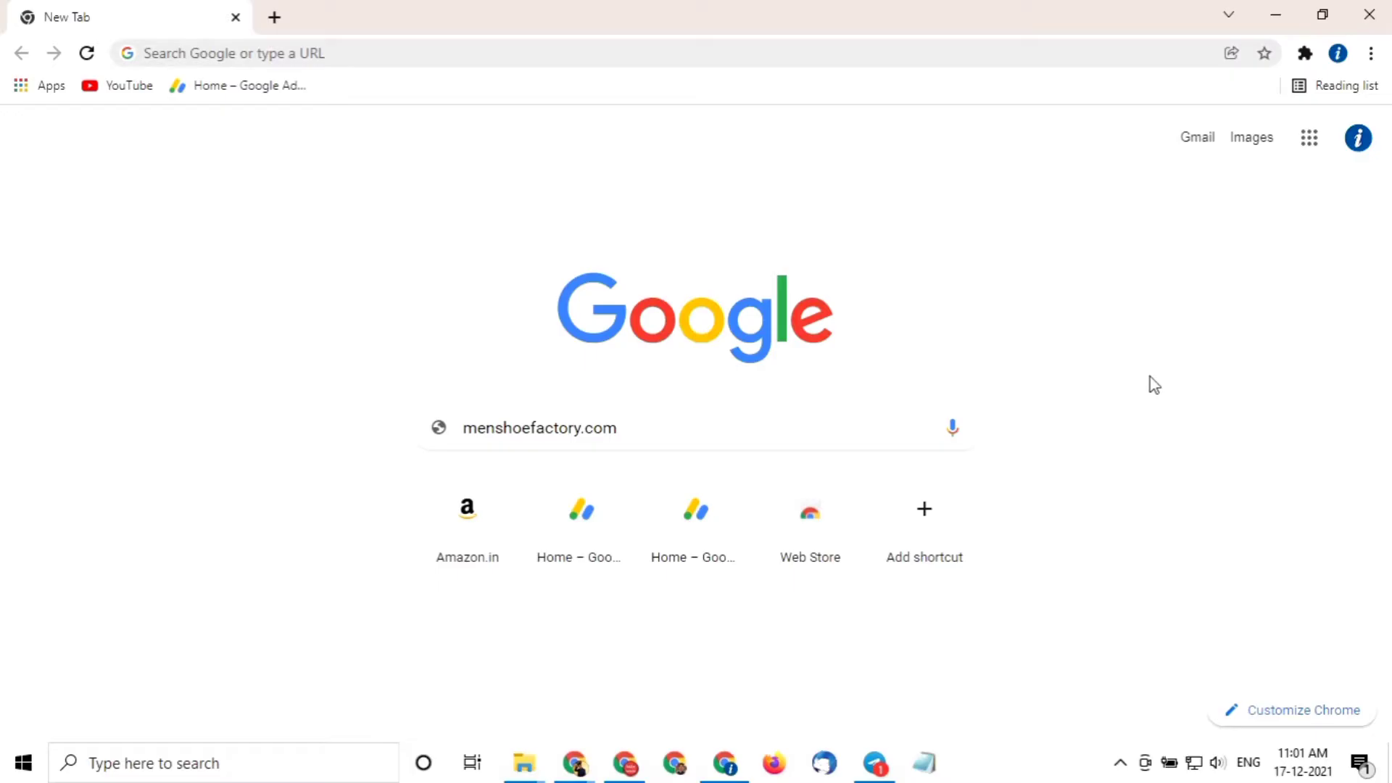
pyautogui.moveTo(1167, 445)
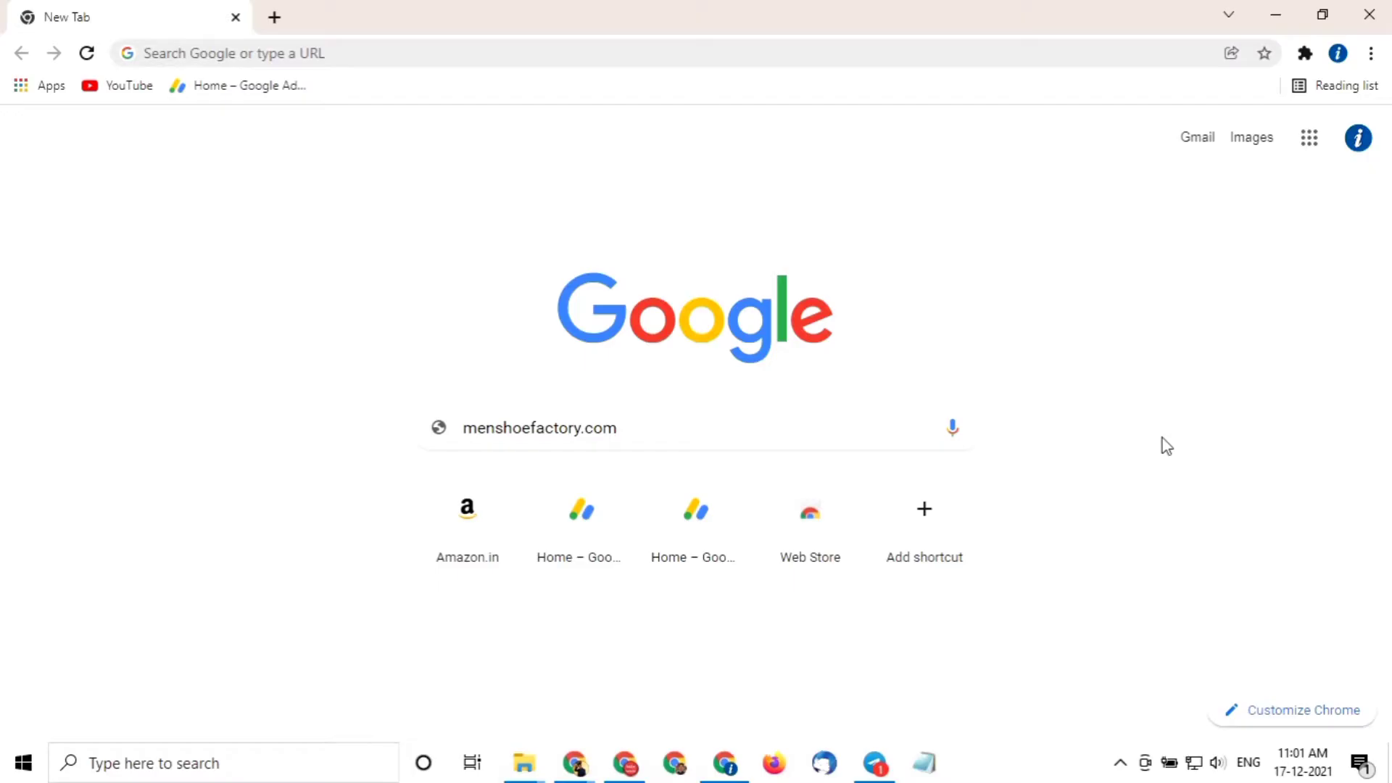
pyautogui.moveTo(1241, 372)
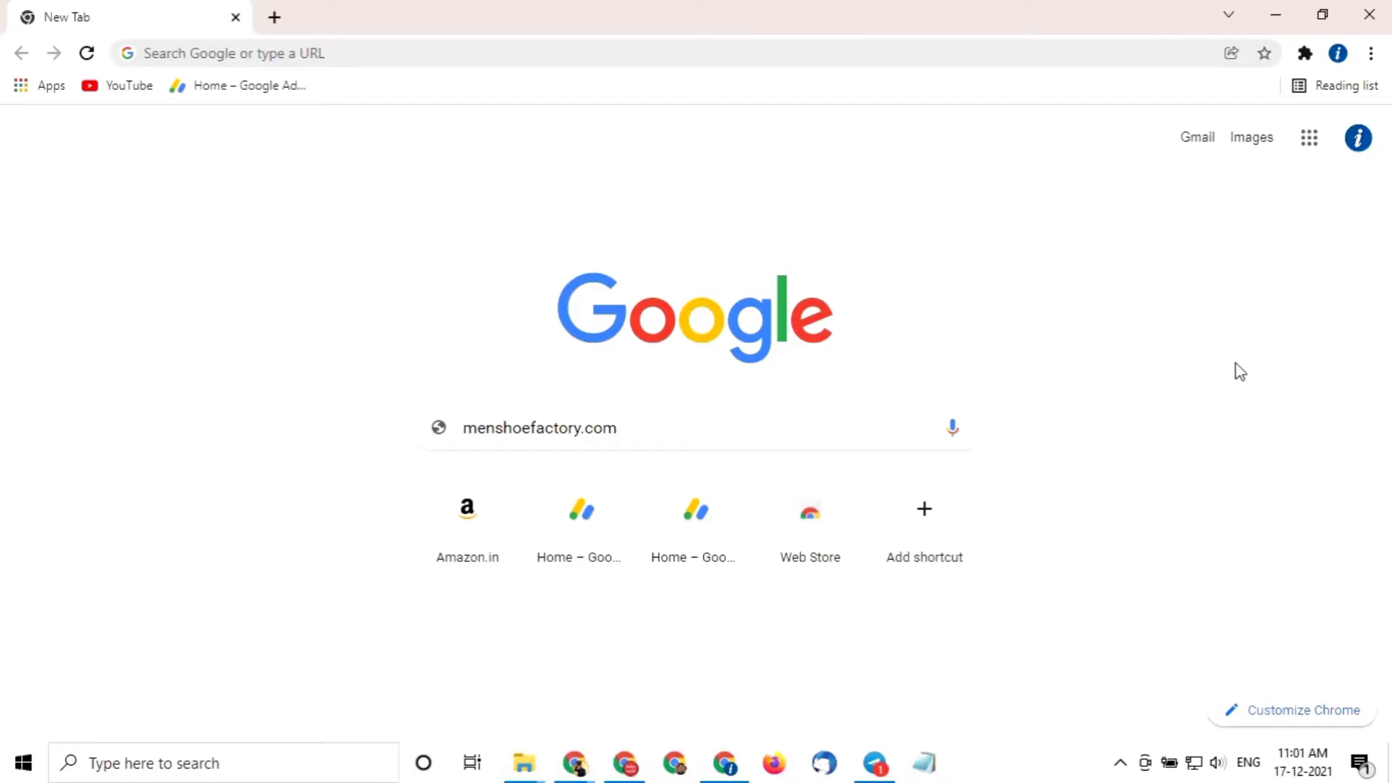
pyautogui.moveTo(1236, 368)
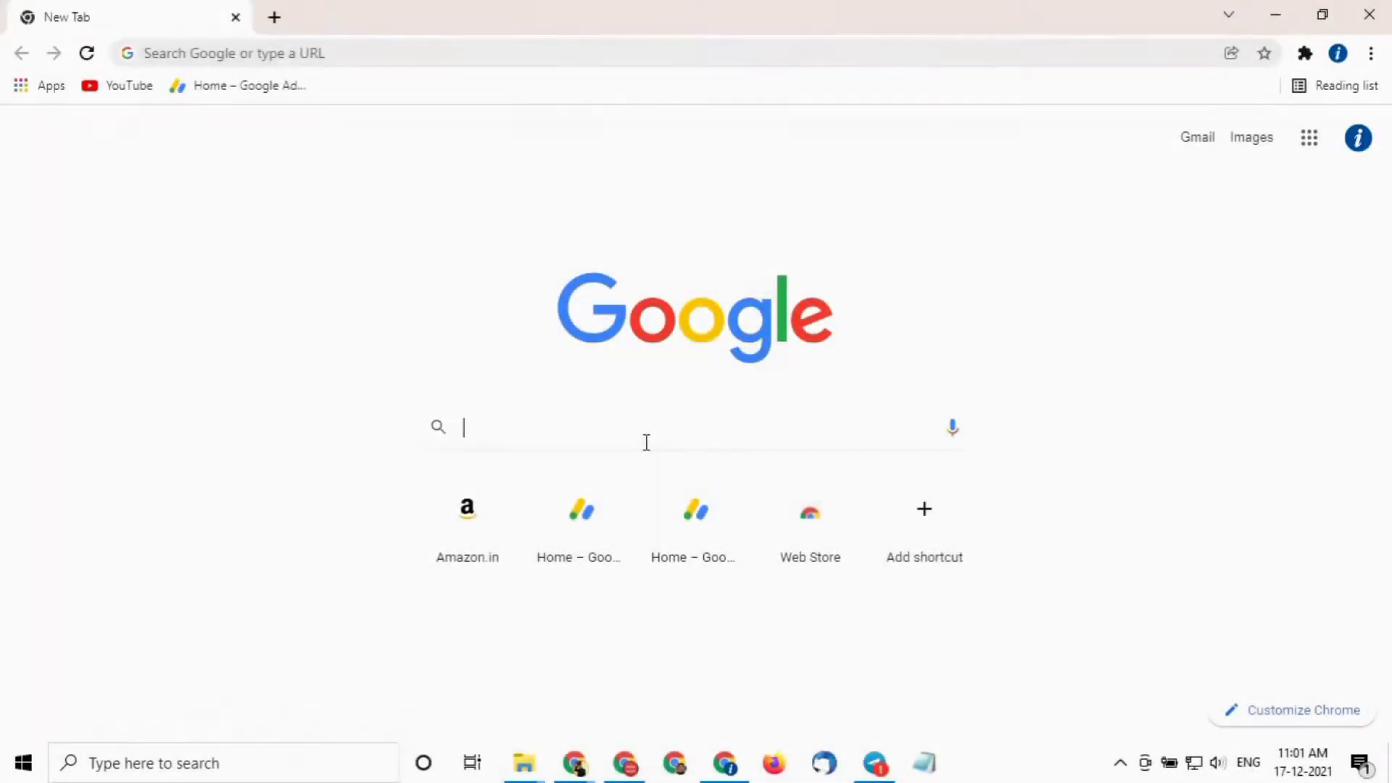
# Go to amazon.in from the address bar suggestion and scroll the home page.
pyautogui.write('amazon.in')
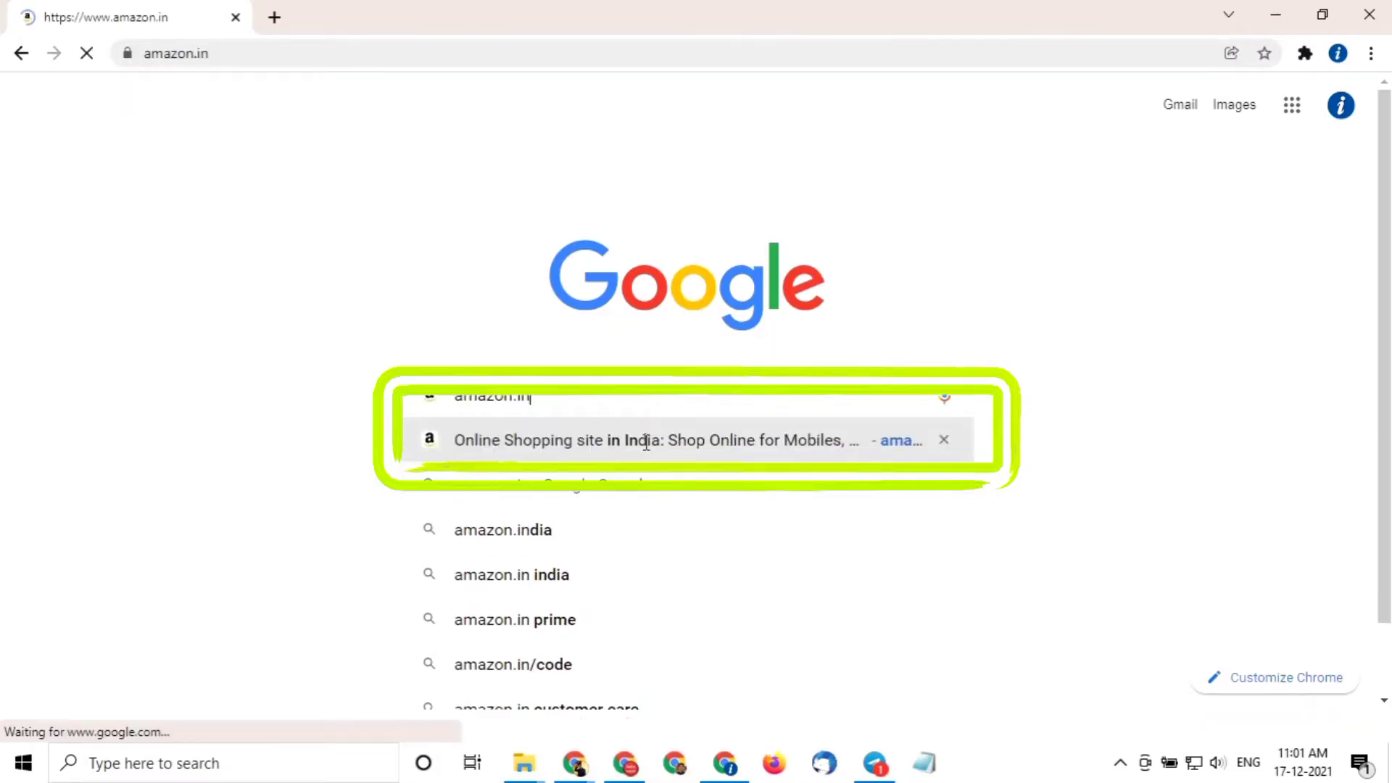
pyautogui.click(653, 439)
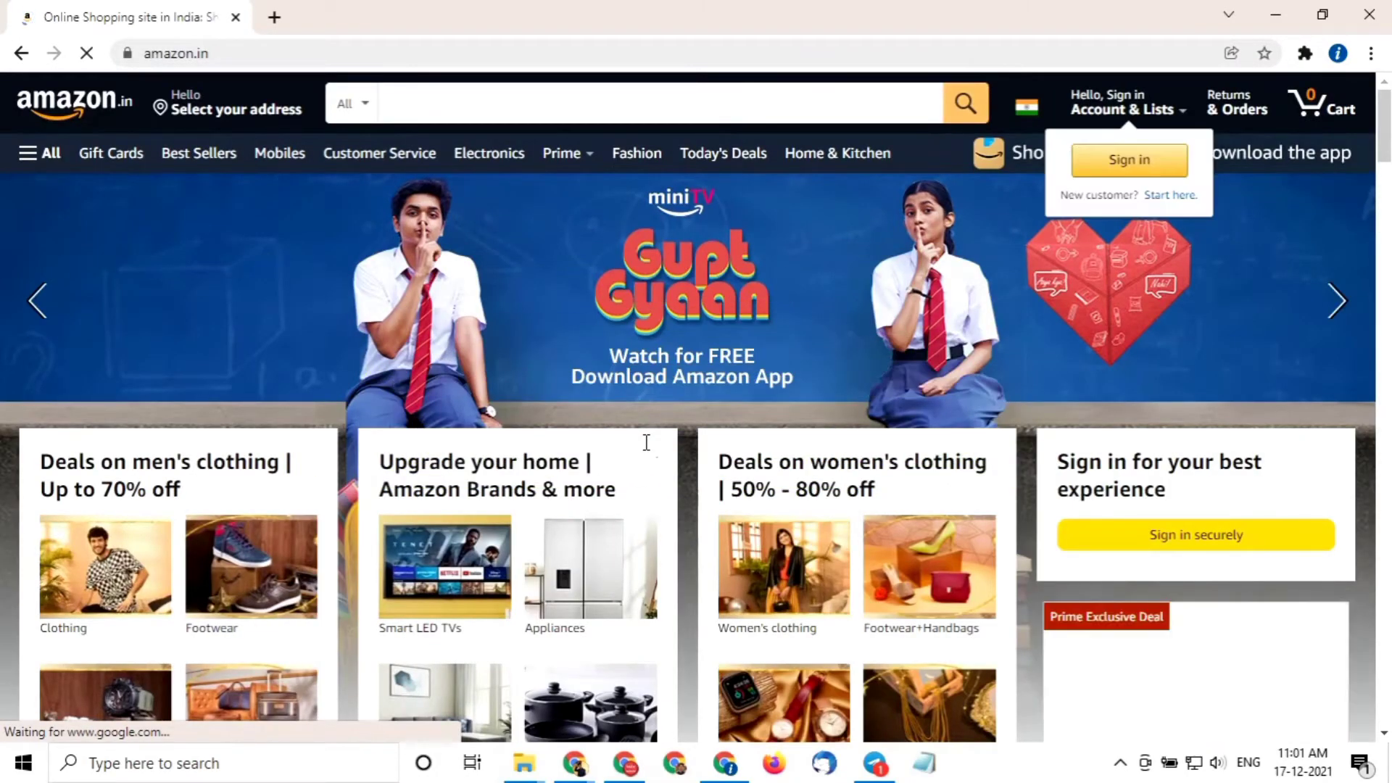
pyautogui.scroll(-3)
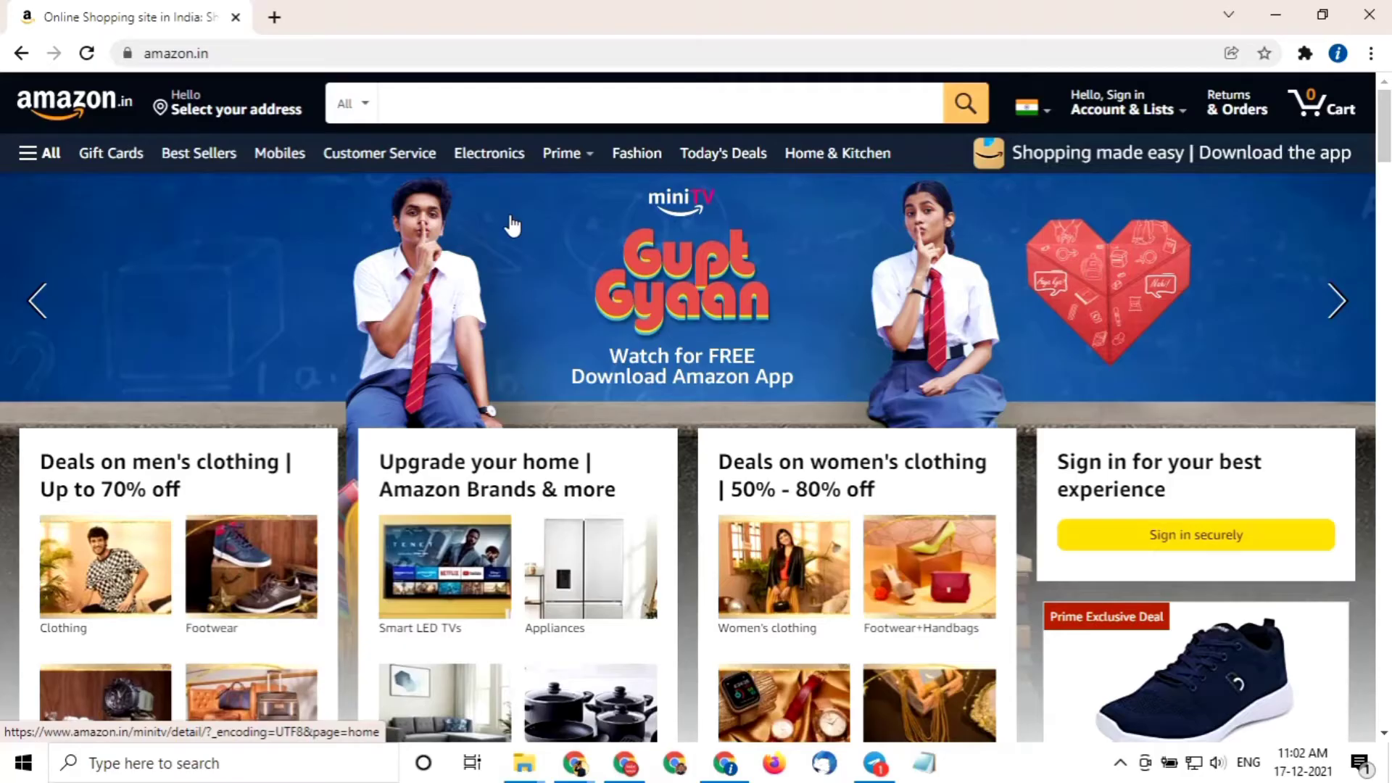
# Search Amazon for 'casual shoes for men' and scroll through the listings.
pyautogui.click(657, 103)
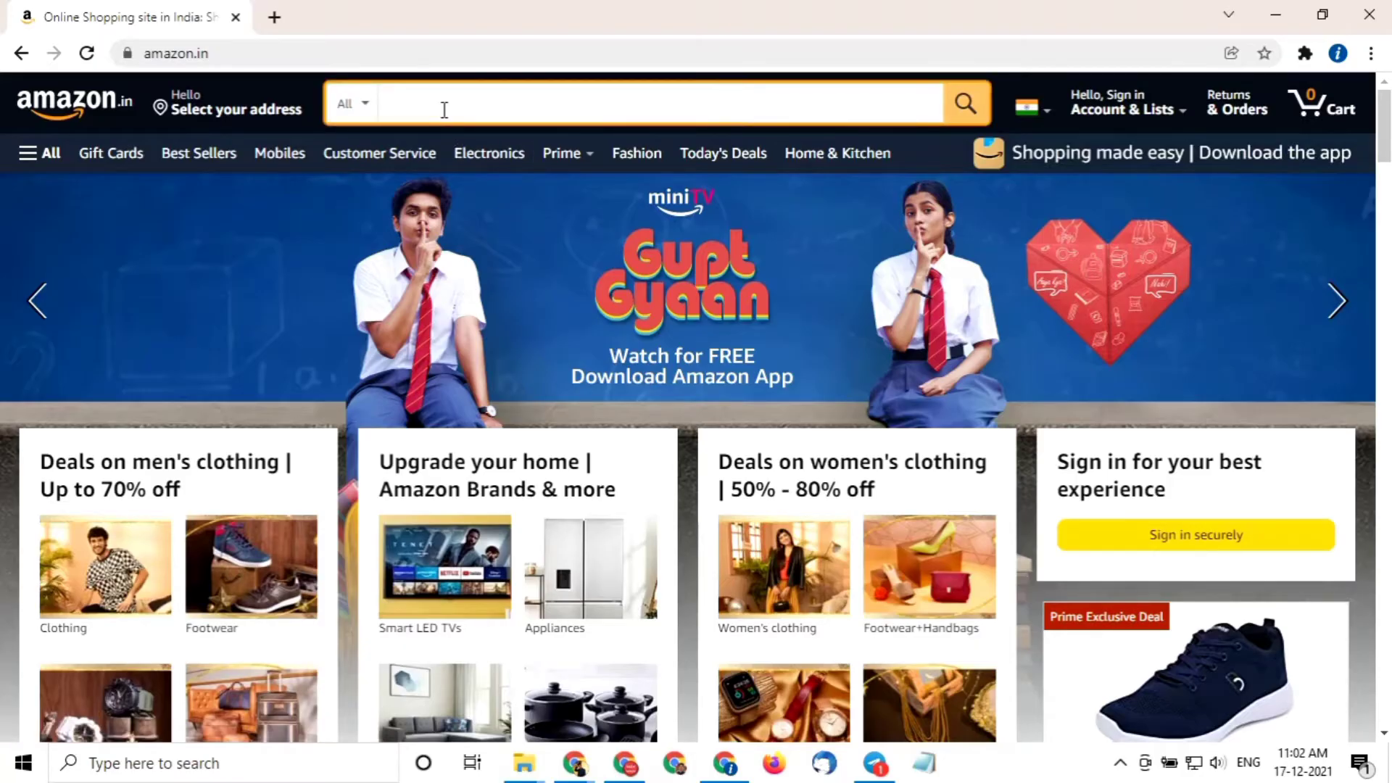
pyautogui.write('casual shoes for men')
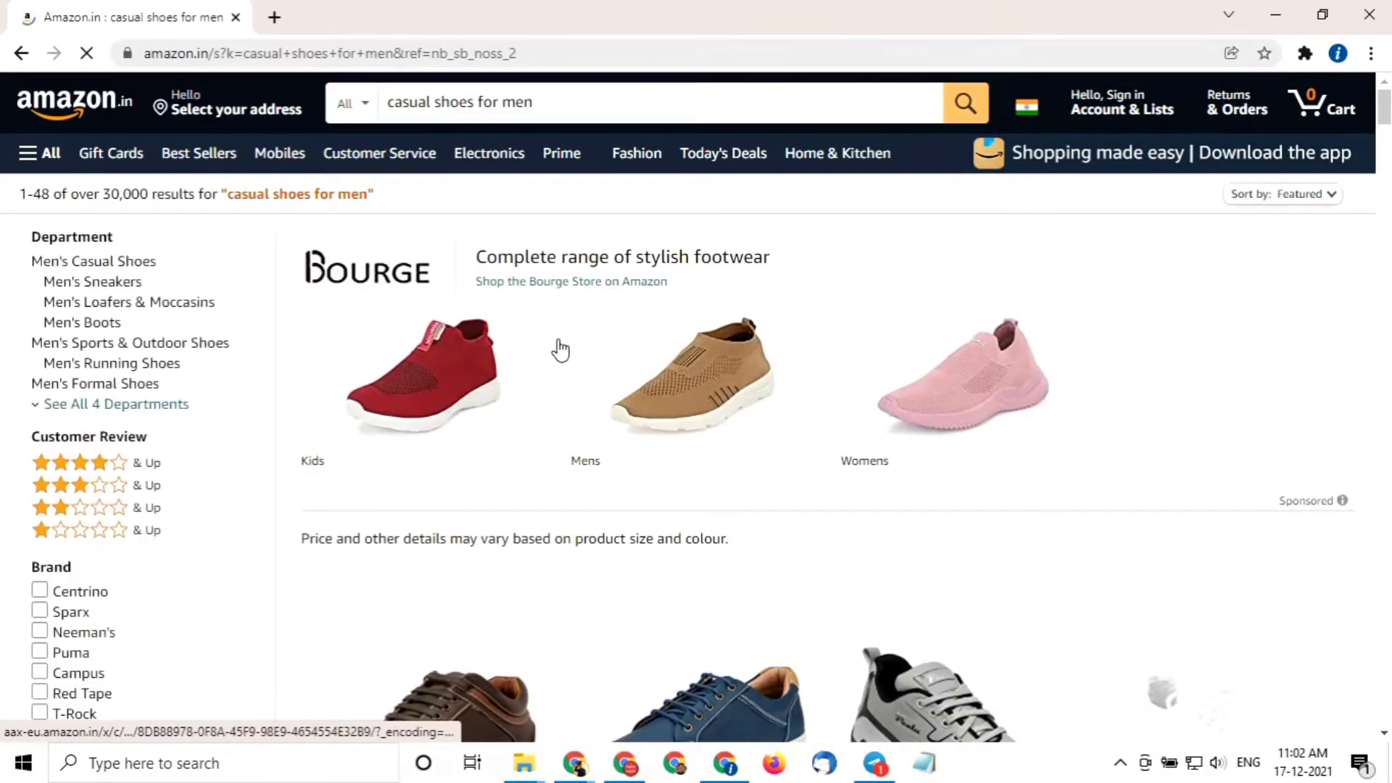
pyautogui.scroll(-3)
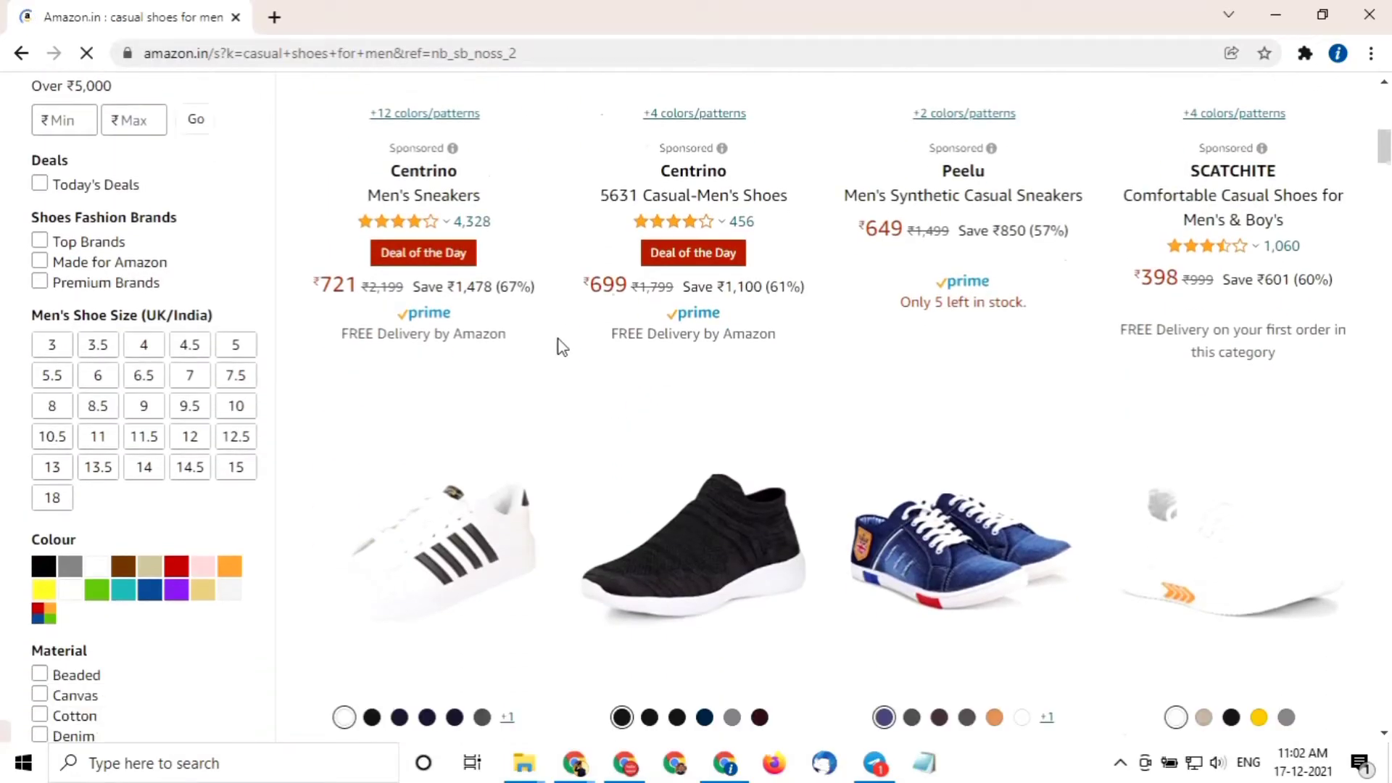
pyautogui.scroll(-3)
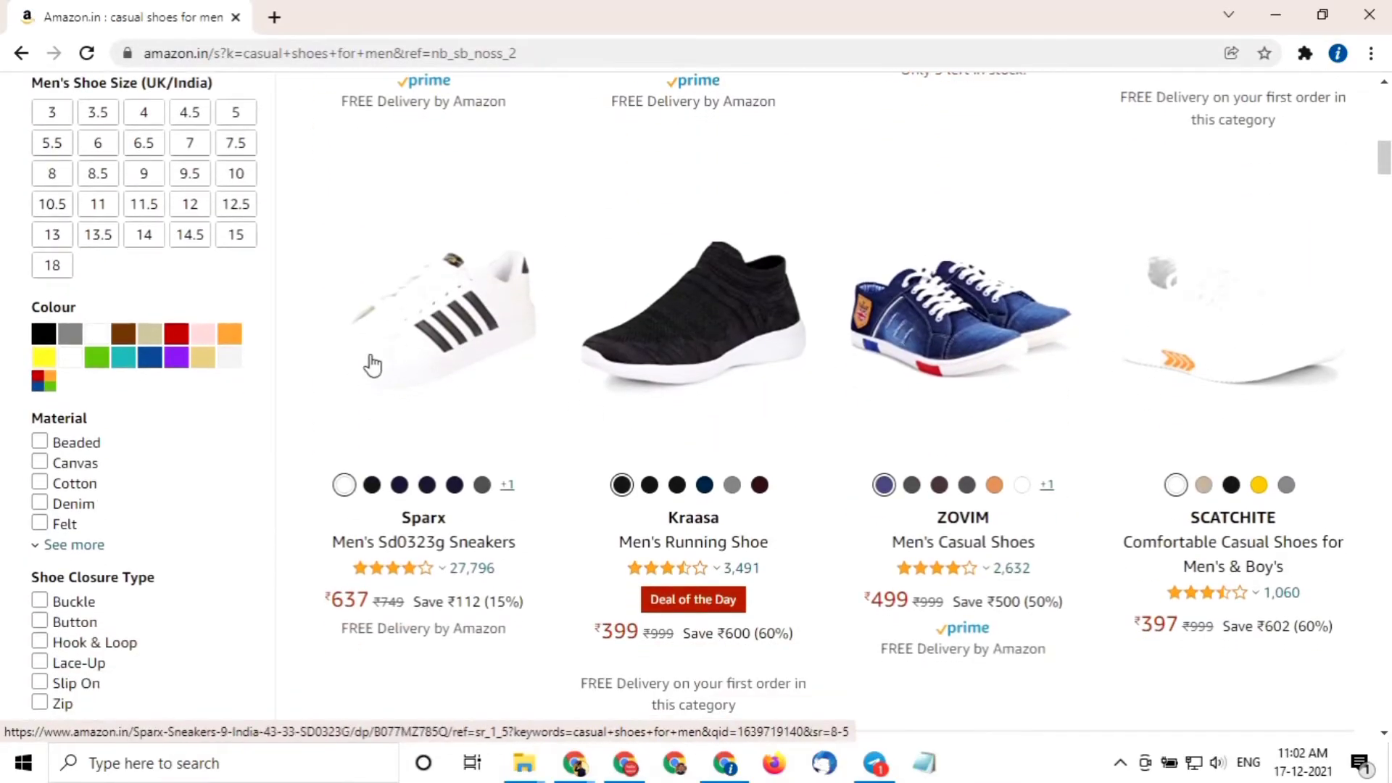
# Open the Sparx Men's Sd0323g Sneakers listing and view its UK 6–10 size options.
pyautogui.click(423, 320)
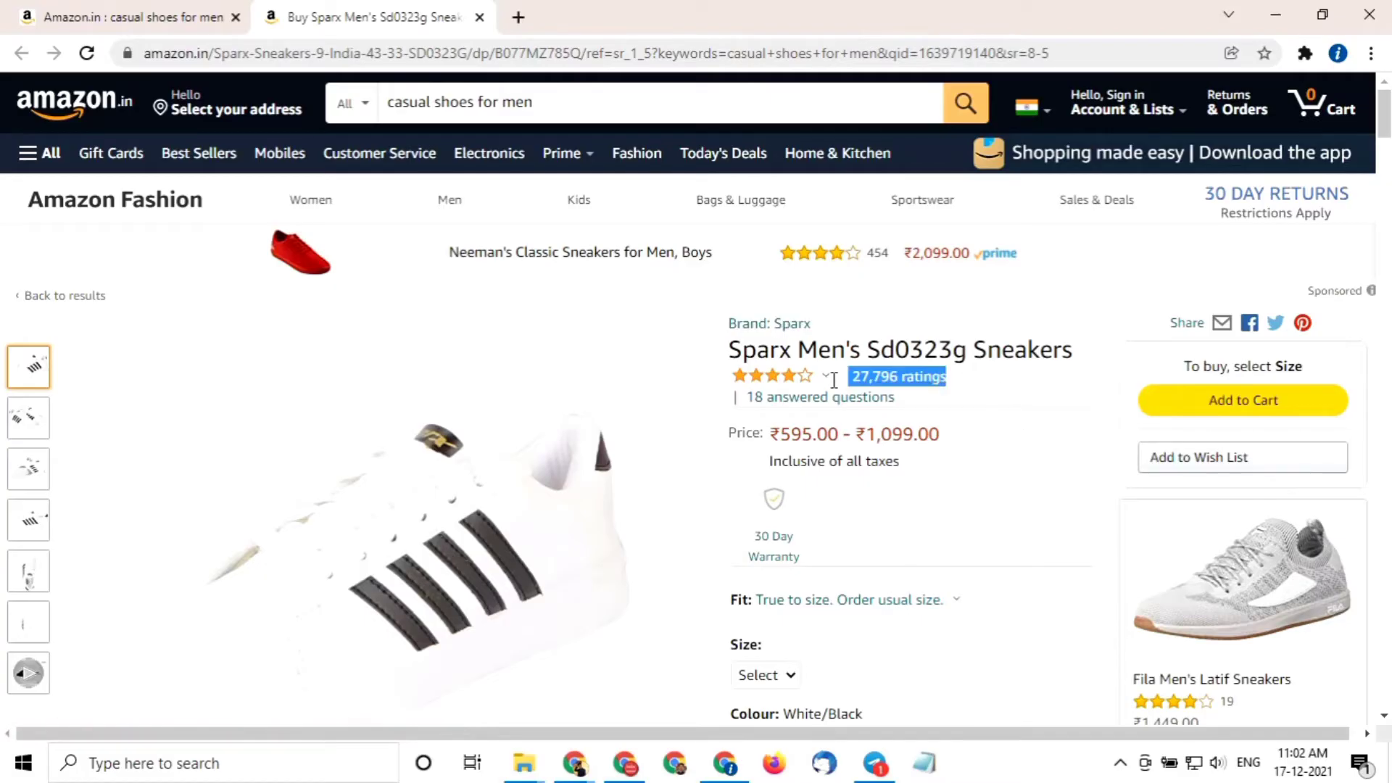
pyautogui.scroll(-3)
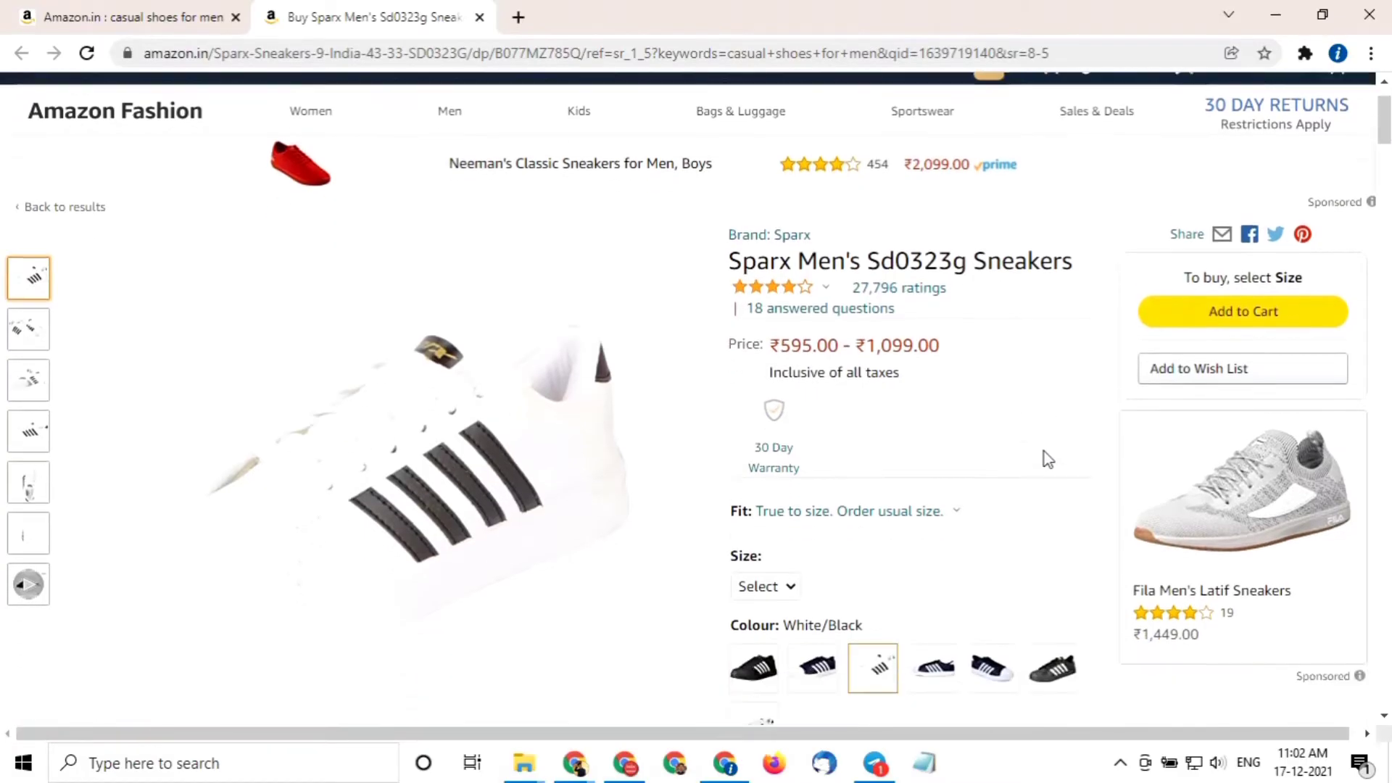
pyautogui.scroll(-3)
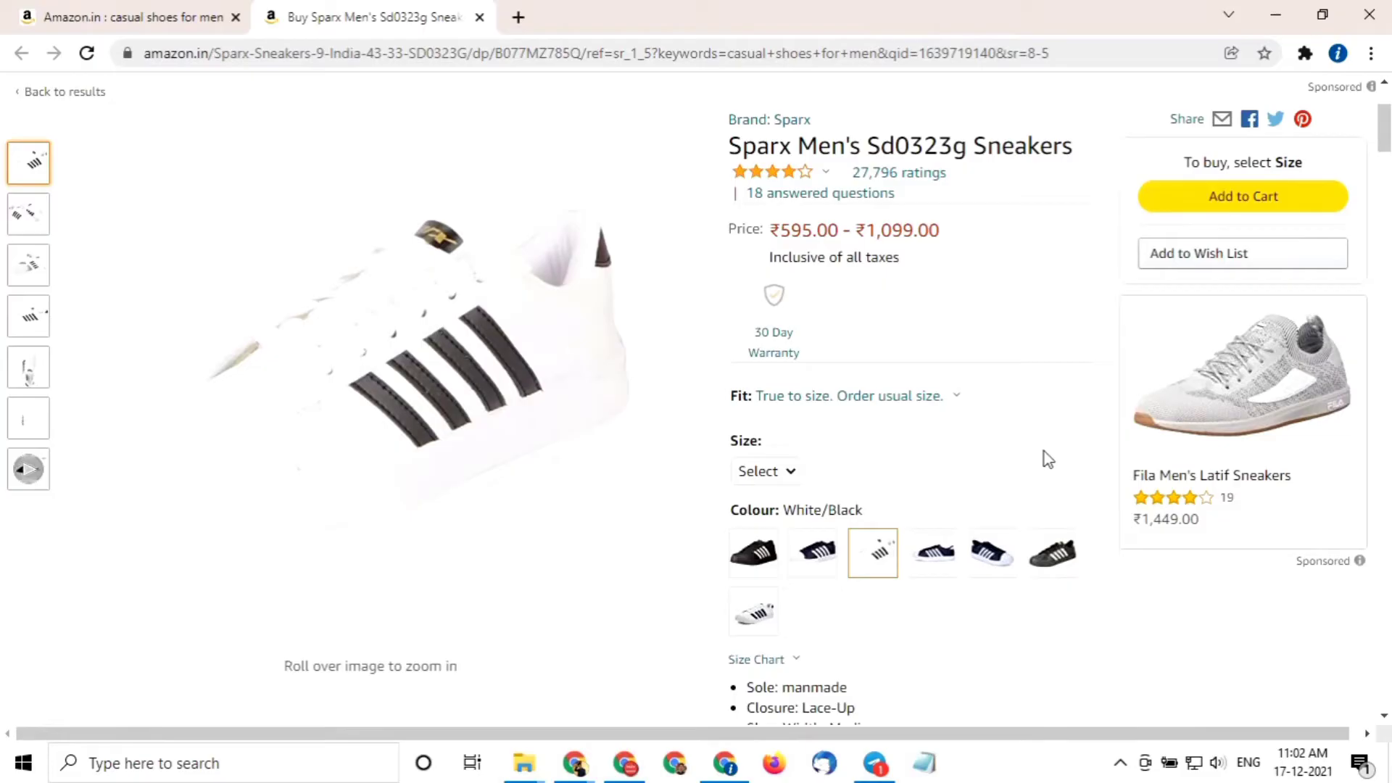
pyautogui.moveTo(797, 479)
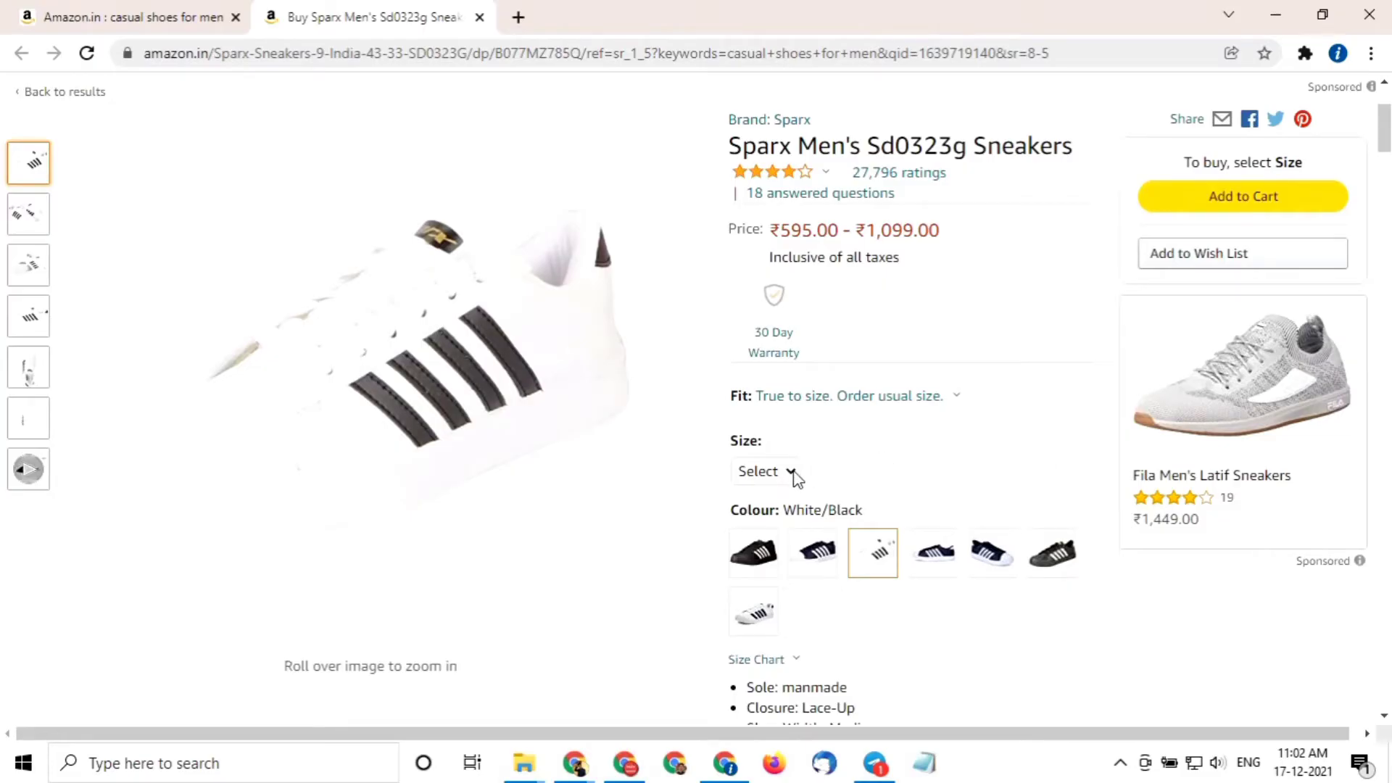
pyautogui.click(765, 471)
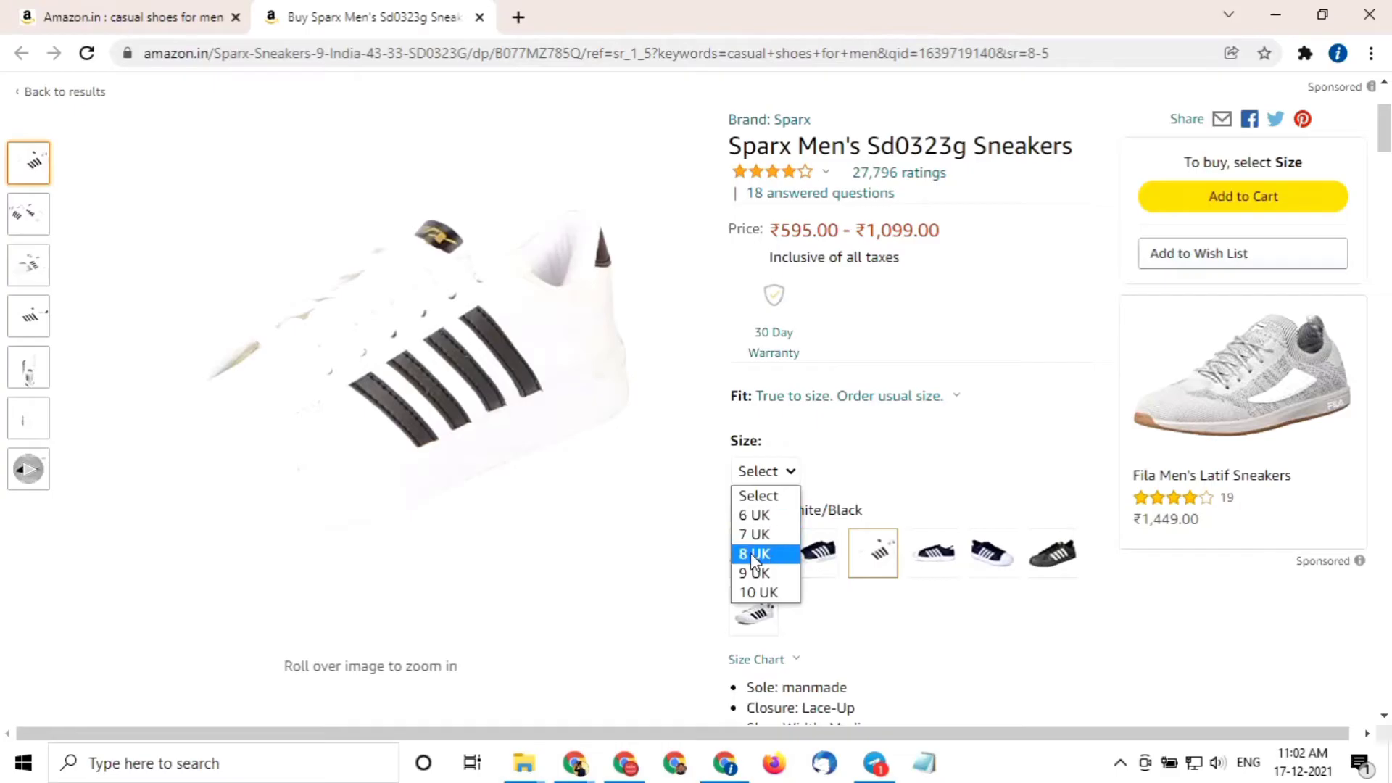
pyautogui.moveTo(765, 593)
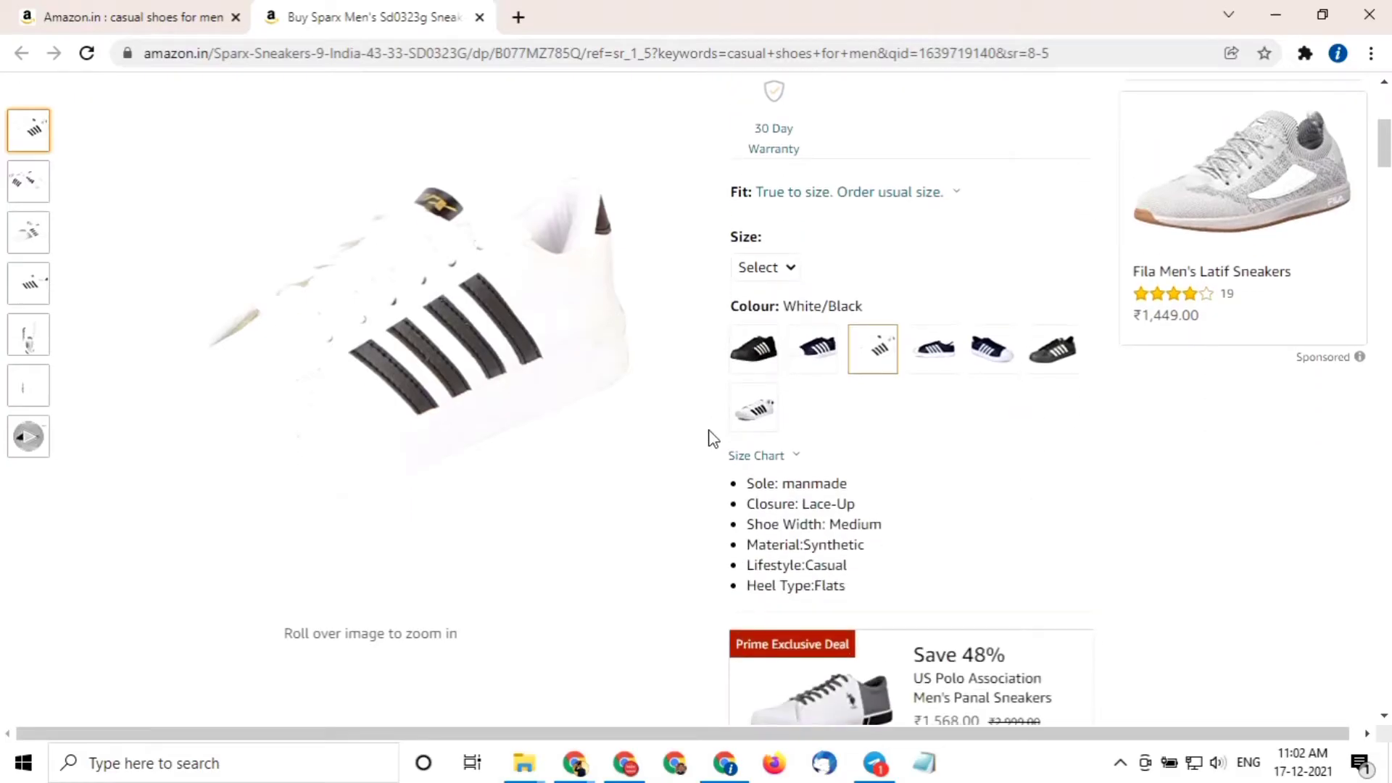
# View the Sparx size chart mapping sizes 6–12 to UK/India and EU, then close it.
pyautogui.click(757, 456)
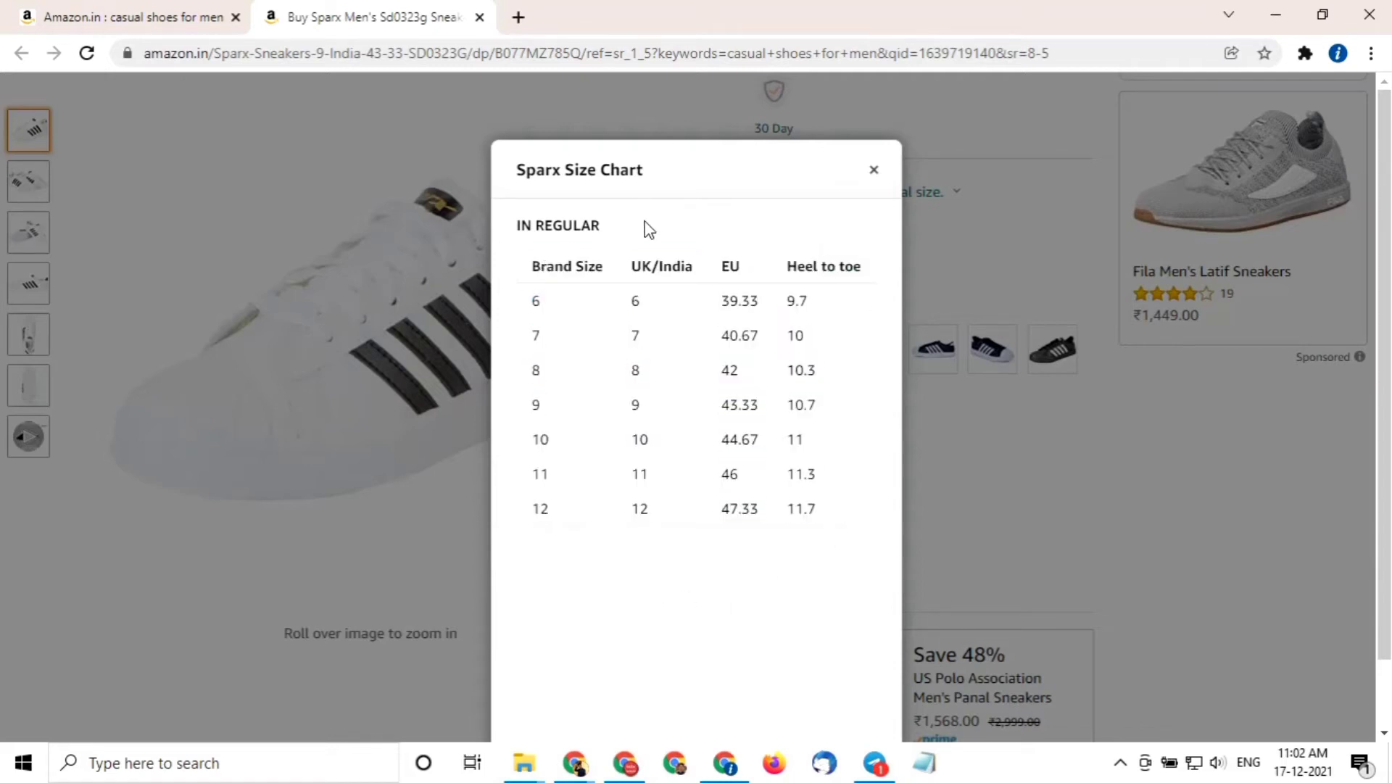
pyautogui.moveTo(884, 216)
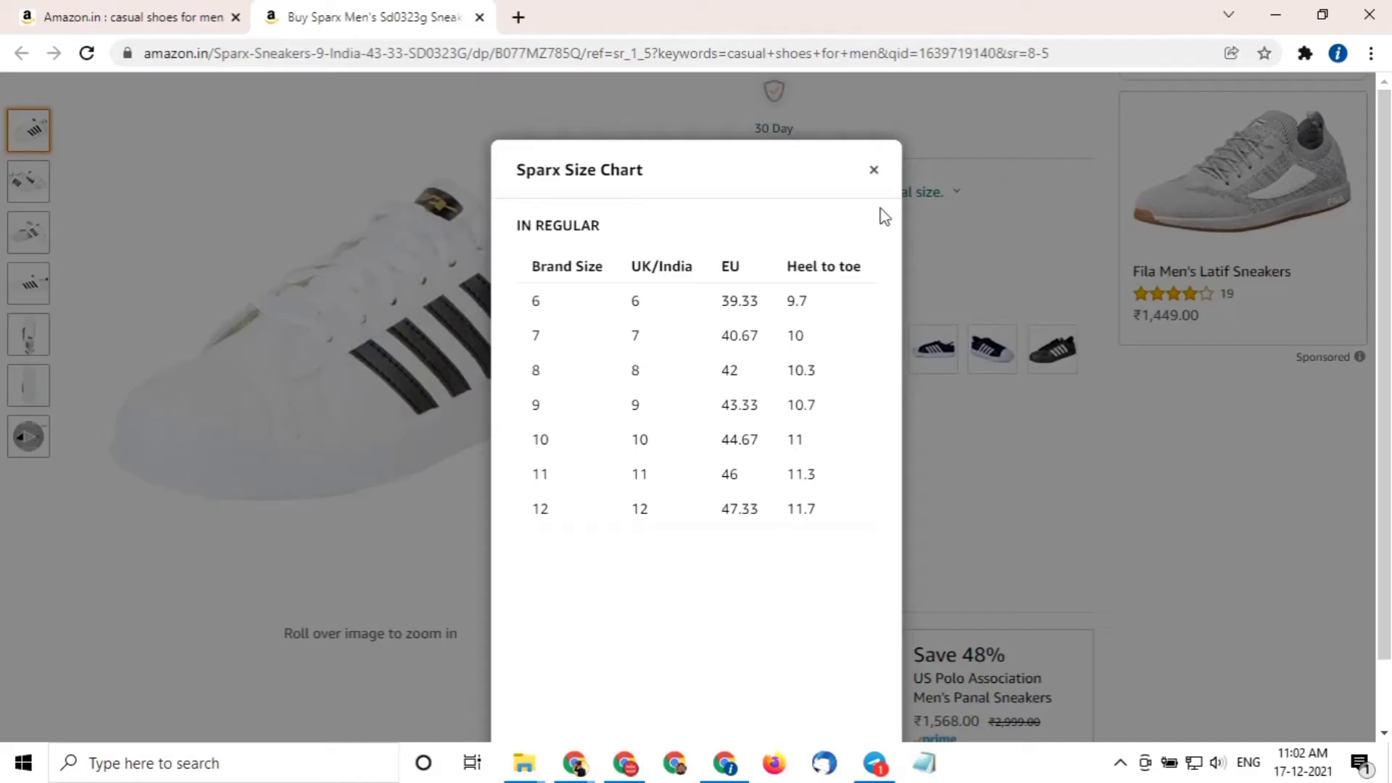
pyautogui.moveTo(887, 210)
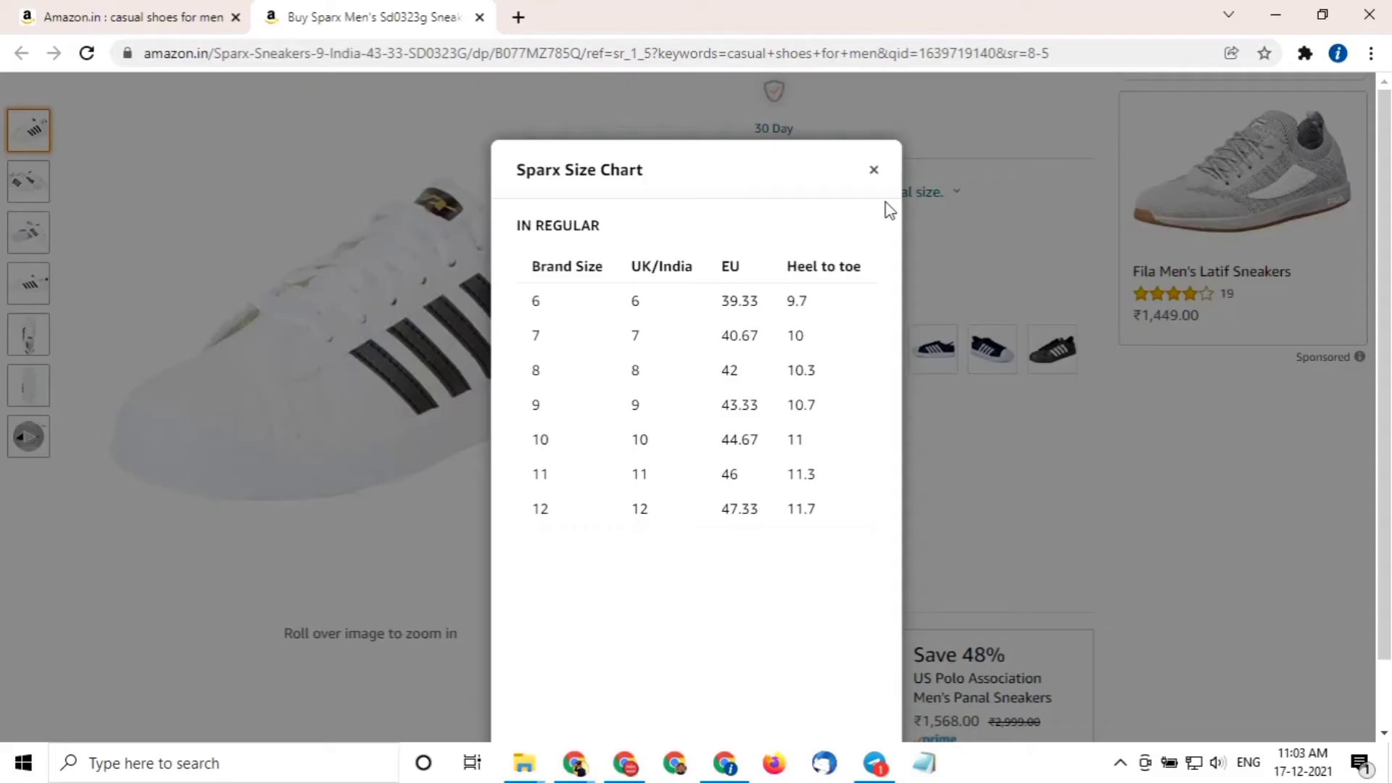
pyautogui.moveTo(889, 200)
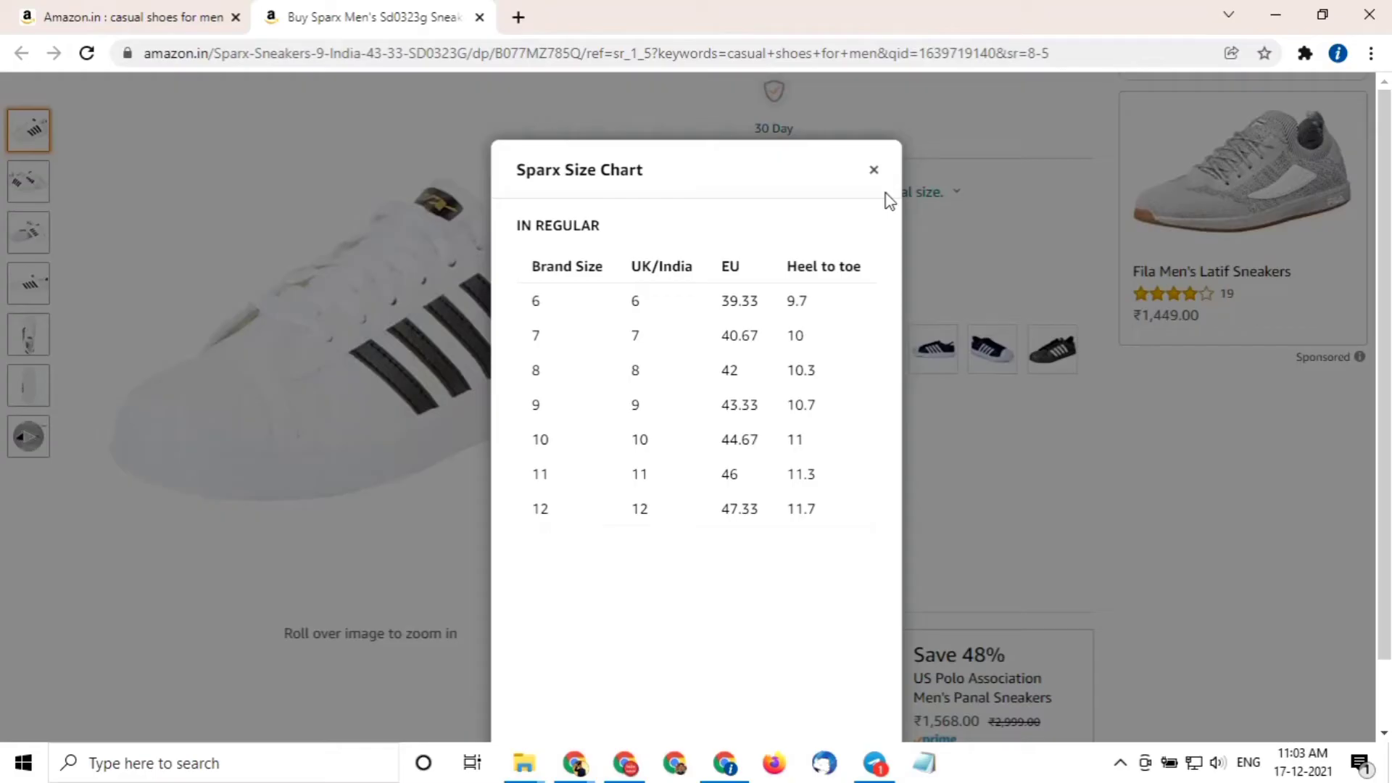
pyautogui.click(873, 170)
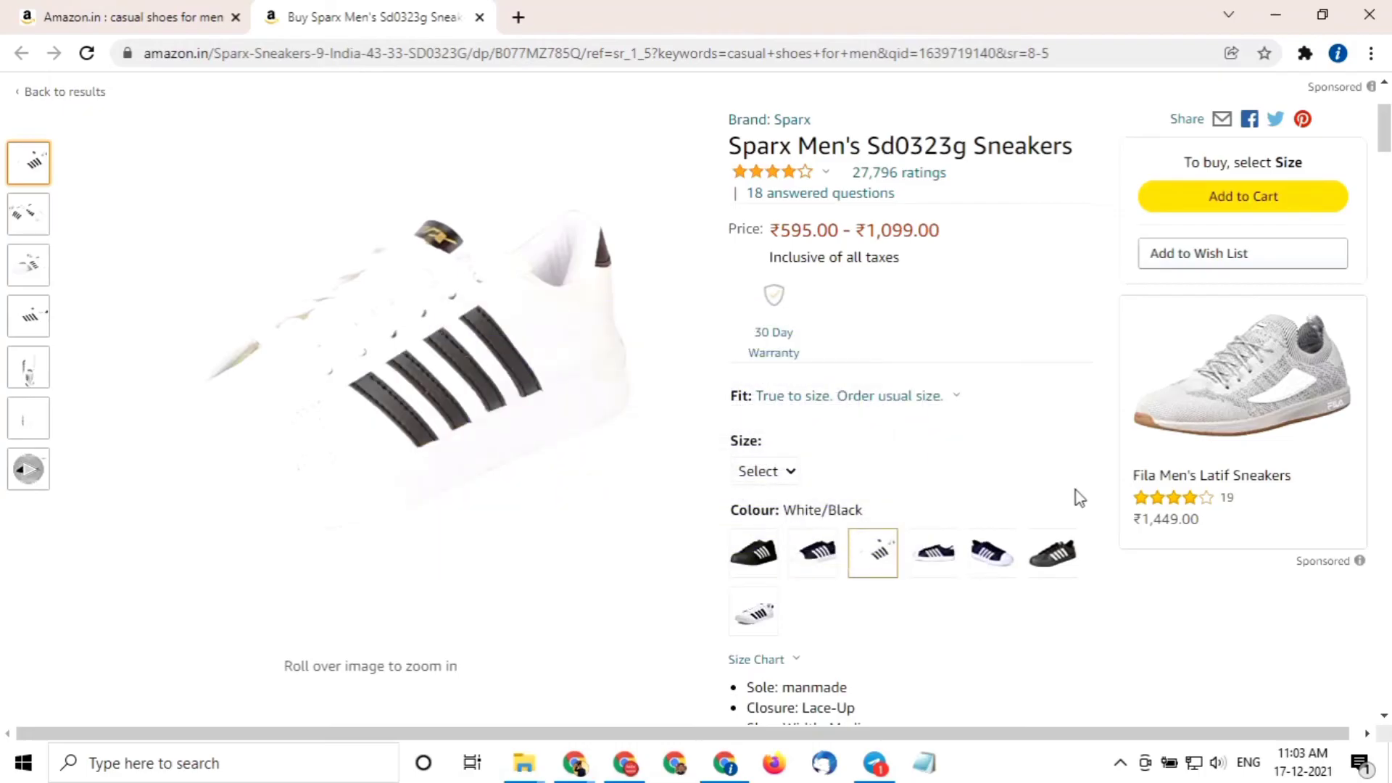
pyautogui.moveTo(1105, 493)
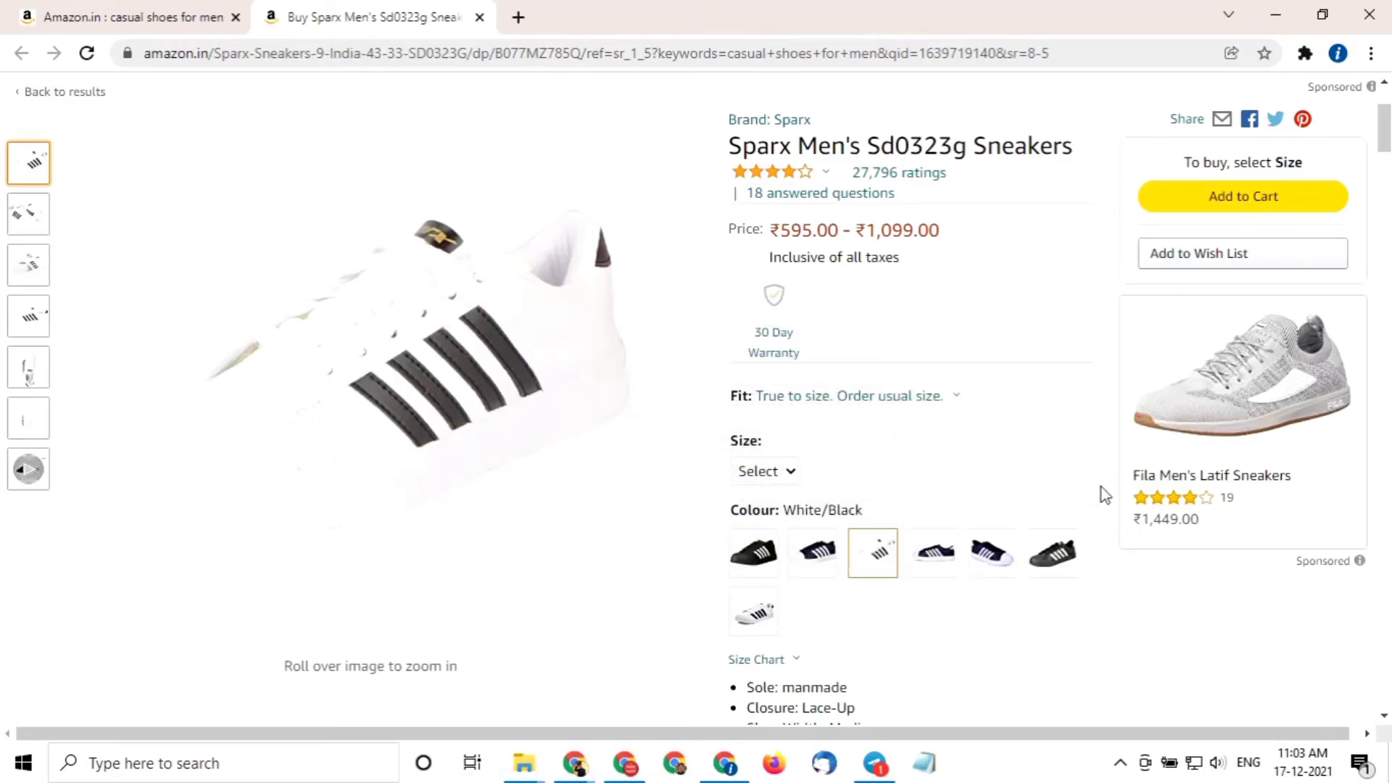
pyautogui.moveTo(1112, 528)
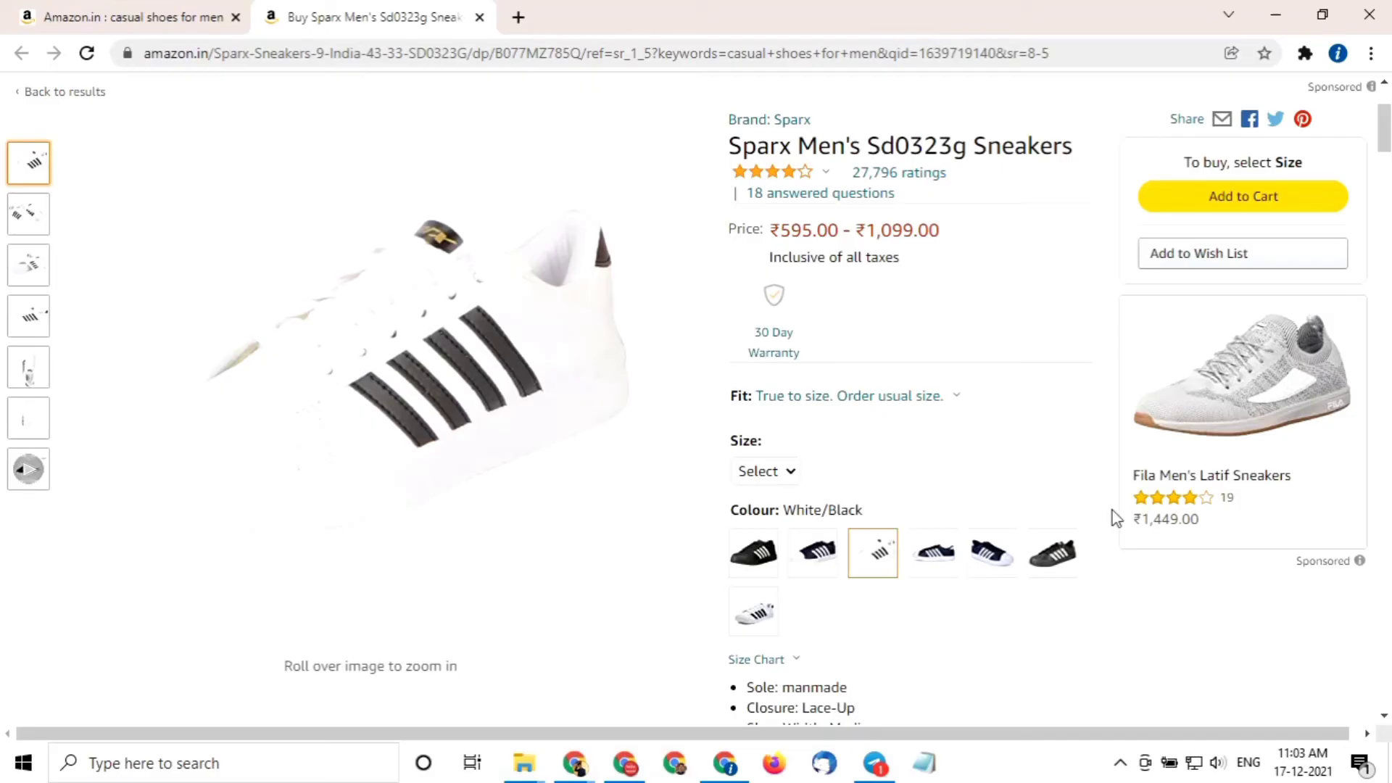
pyautogui.moveTo(1107, 496)
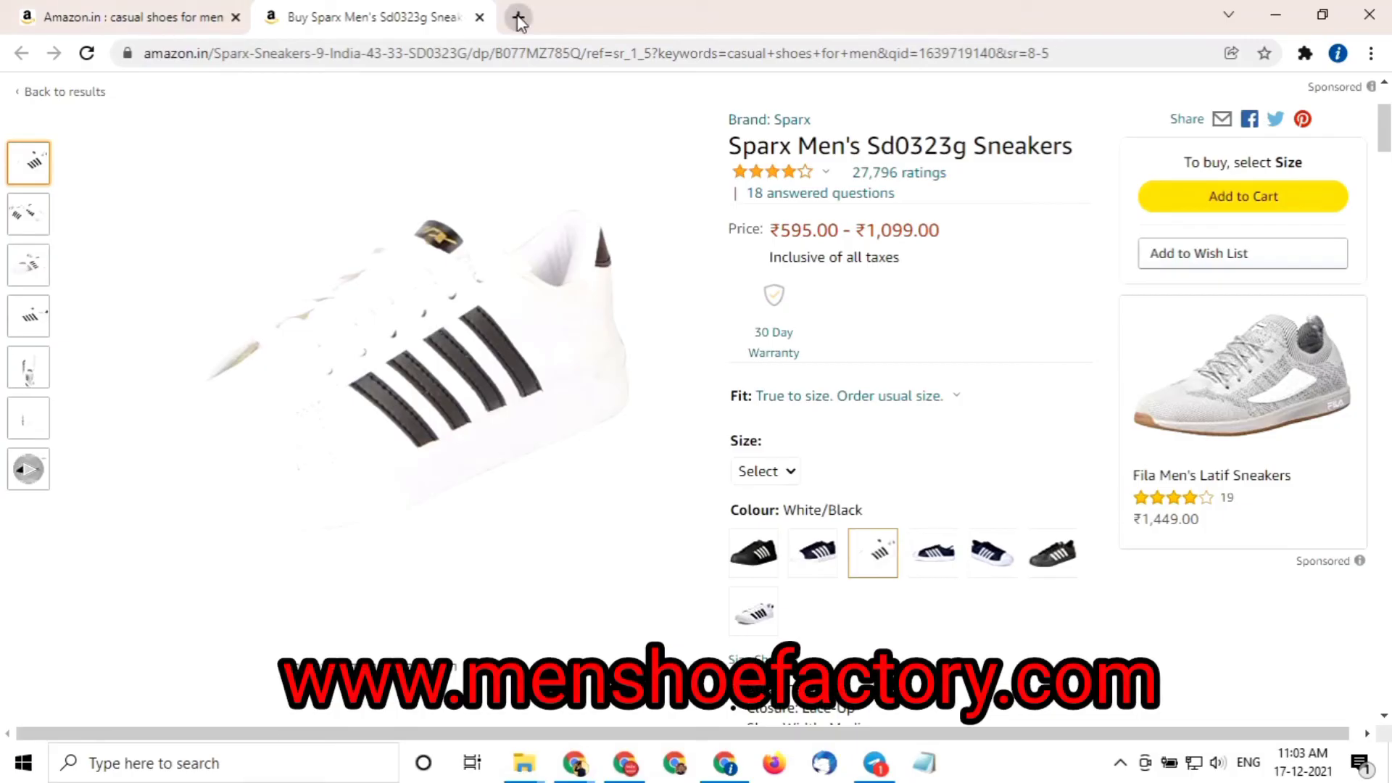
# In a new tab, Google 'how to select shoe size on amazon india'.
pyautogui.click(518, 17)
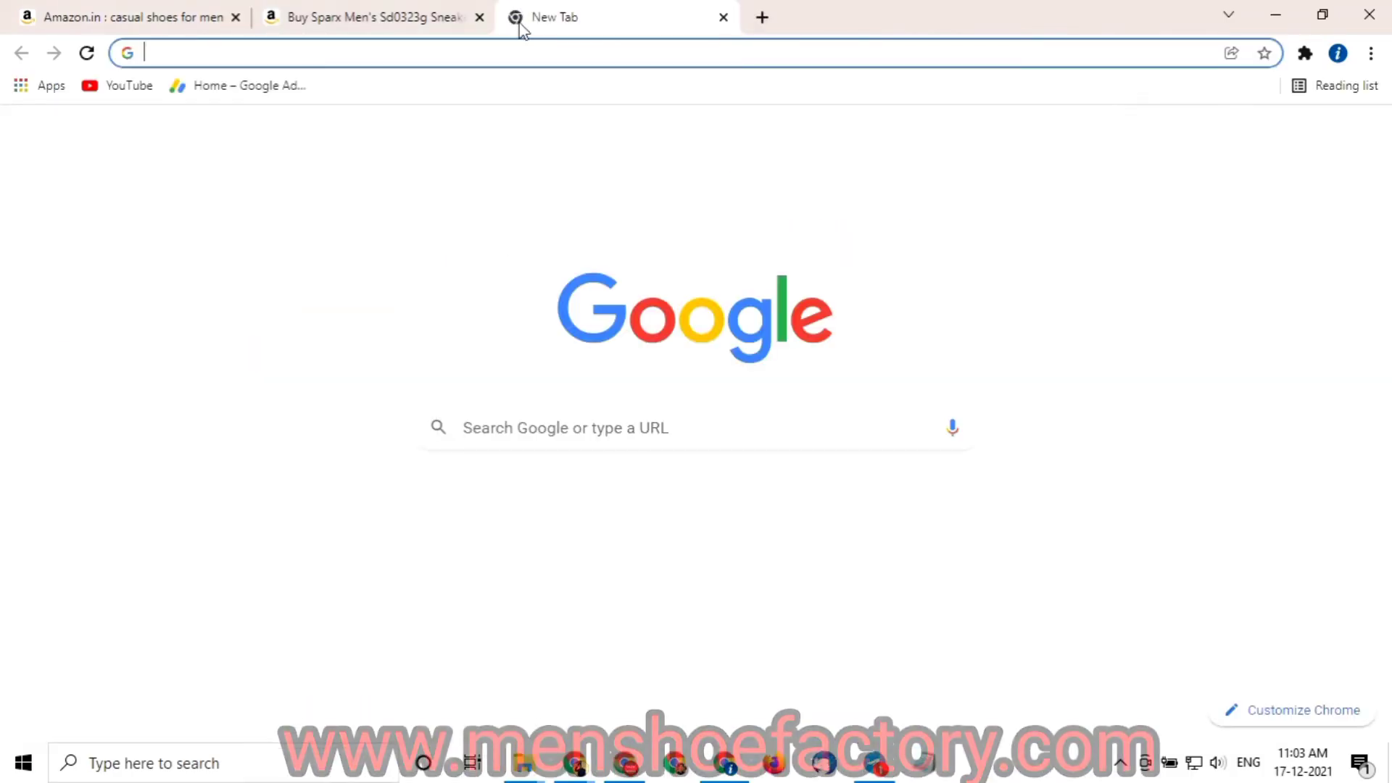
pyautogui.click(565, 427)
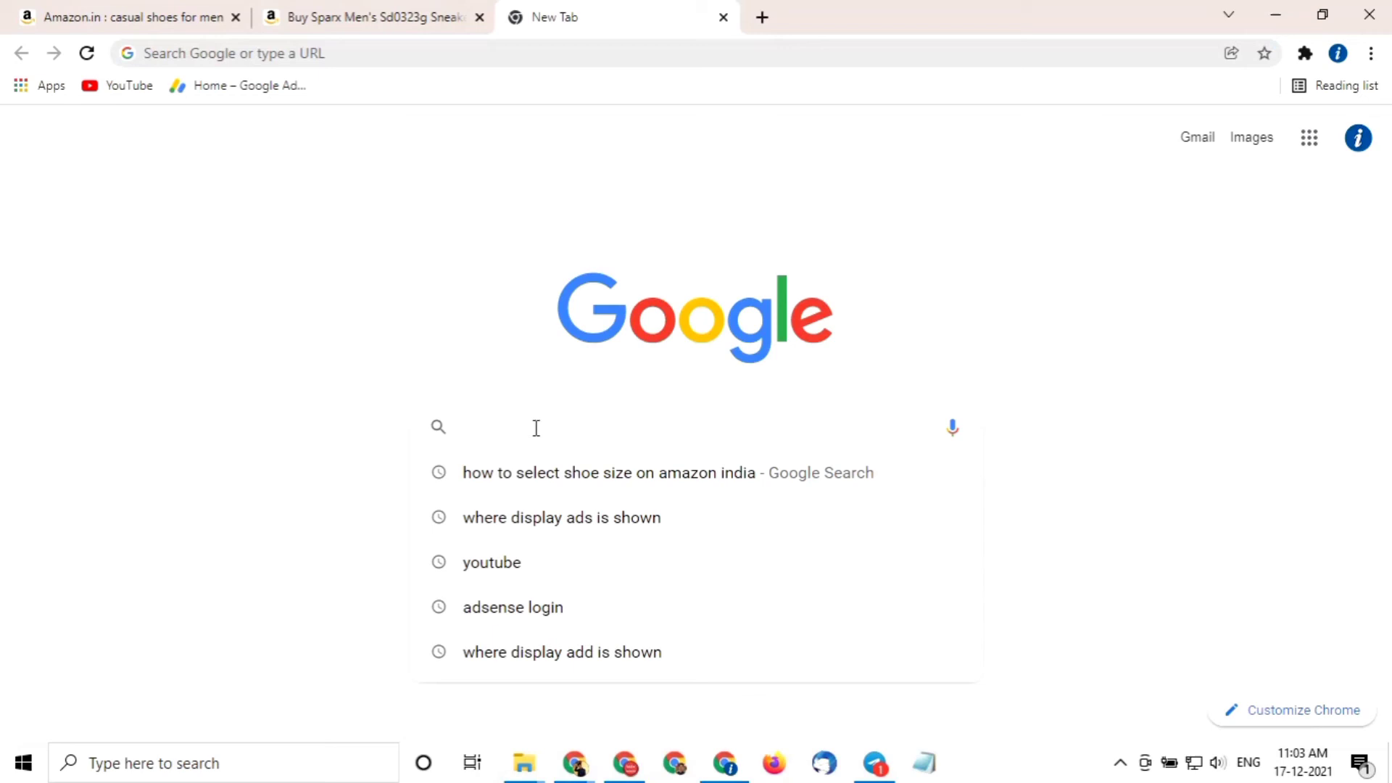
pyautogui.write('h')
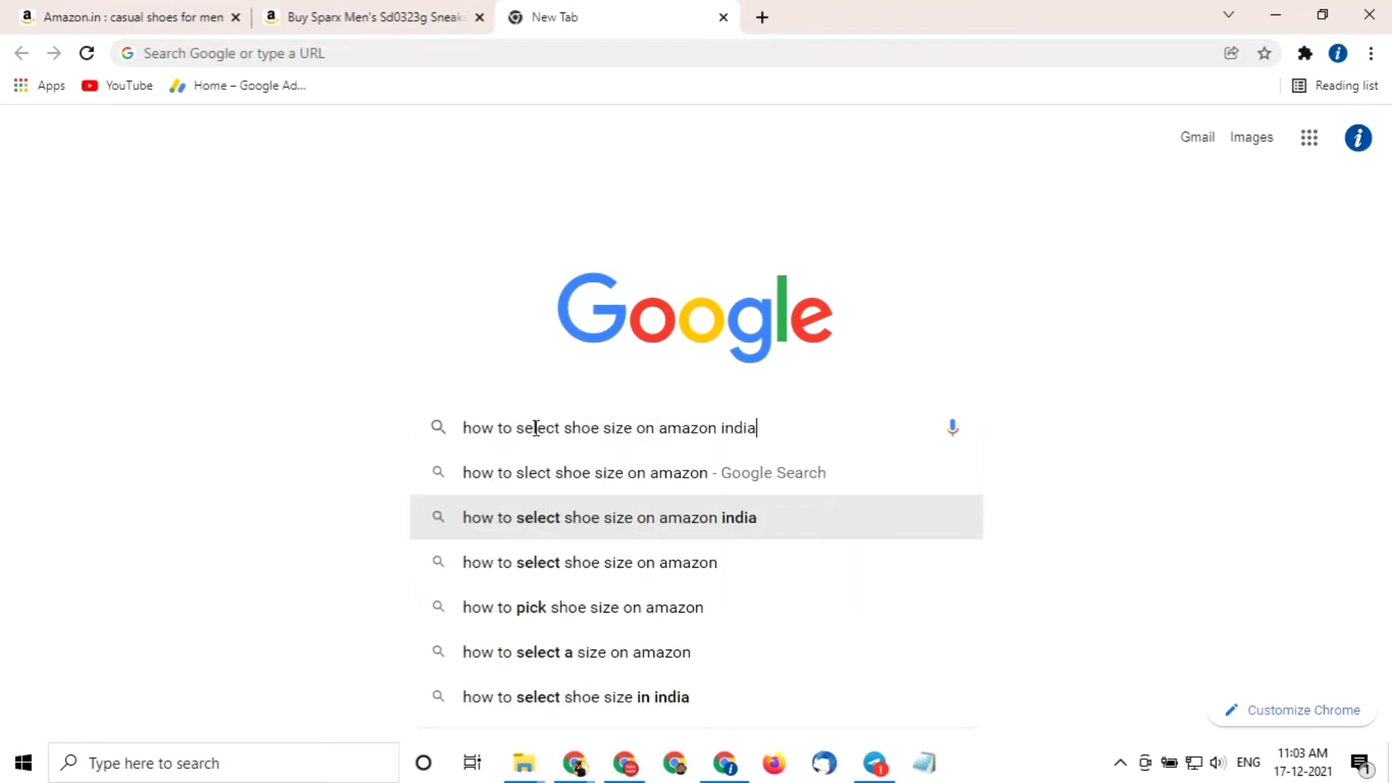
pyautogui.click(609, 518)
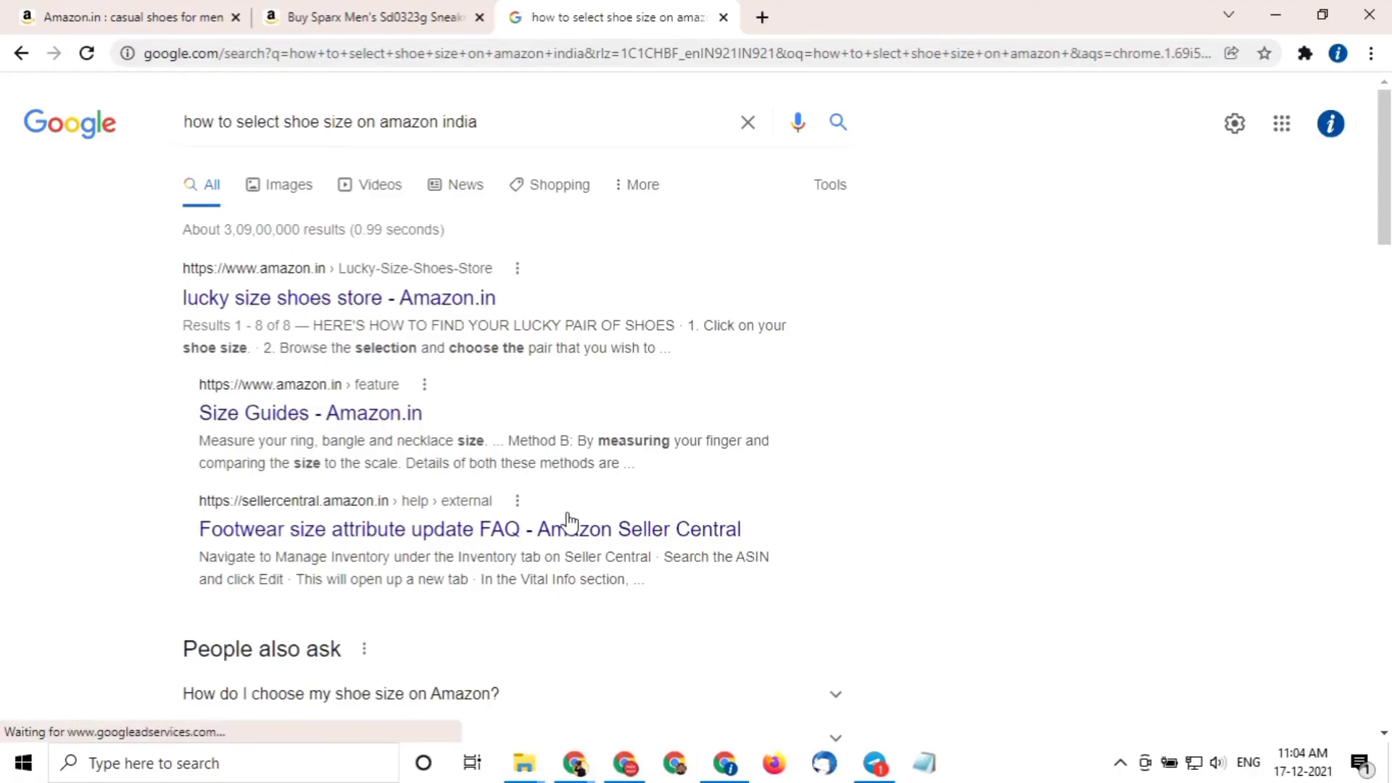
# Scroll the results down to the menshoefactory.com guide on selecting shoe size.
pyautogui.scroll(-3)
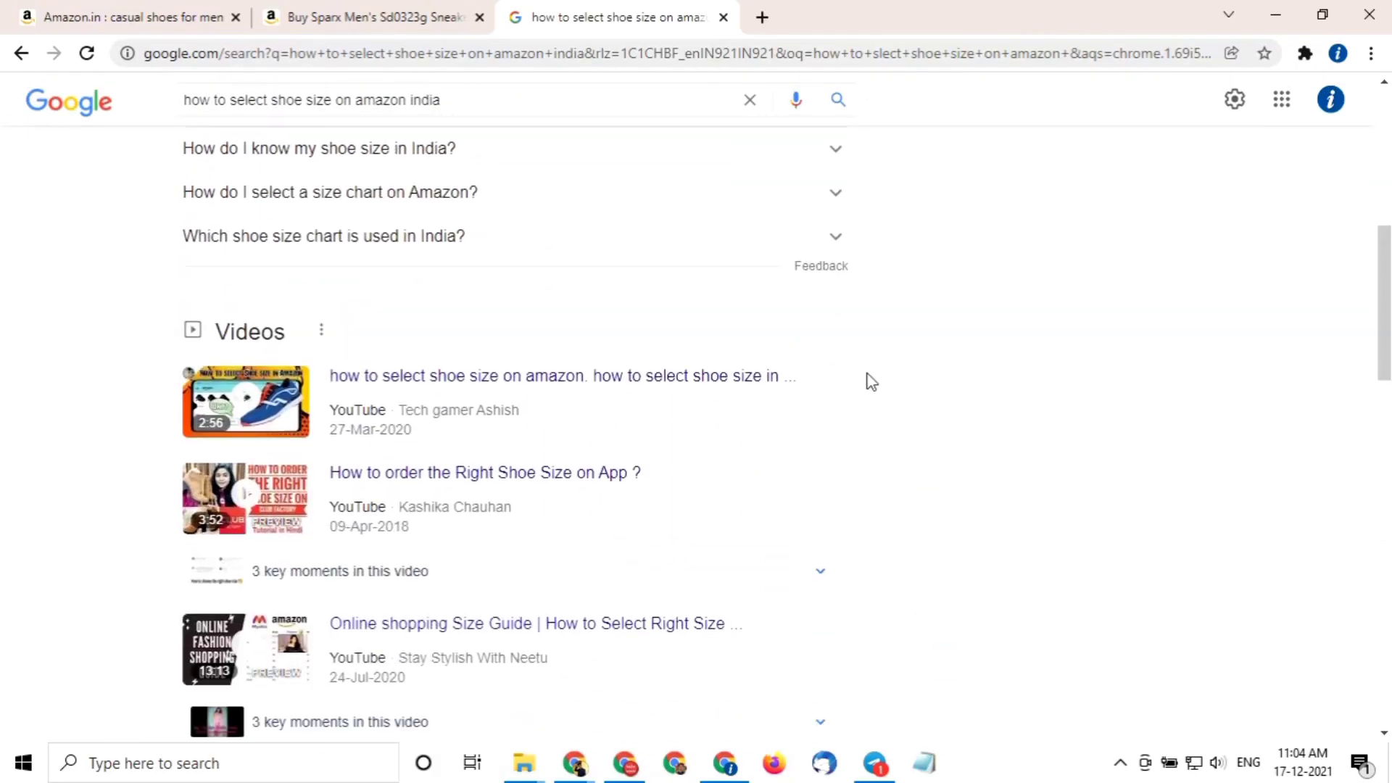
pyautogui.scroll(-3)
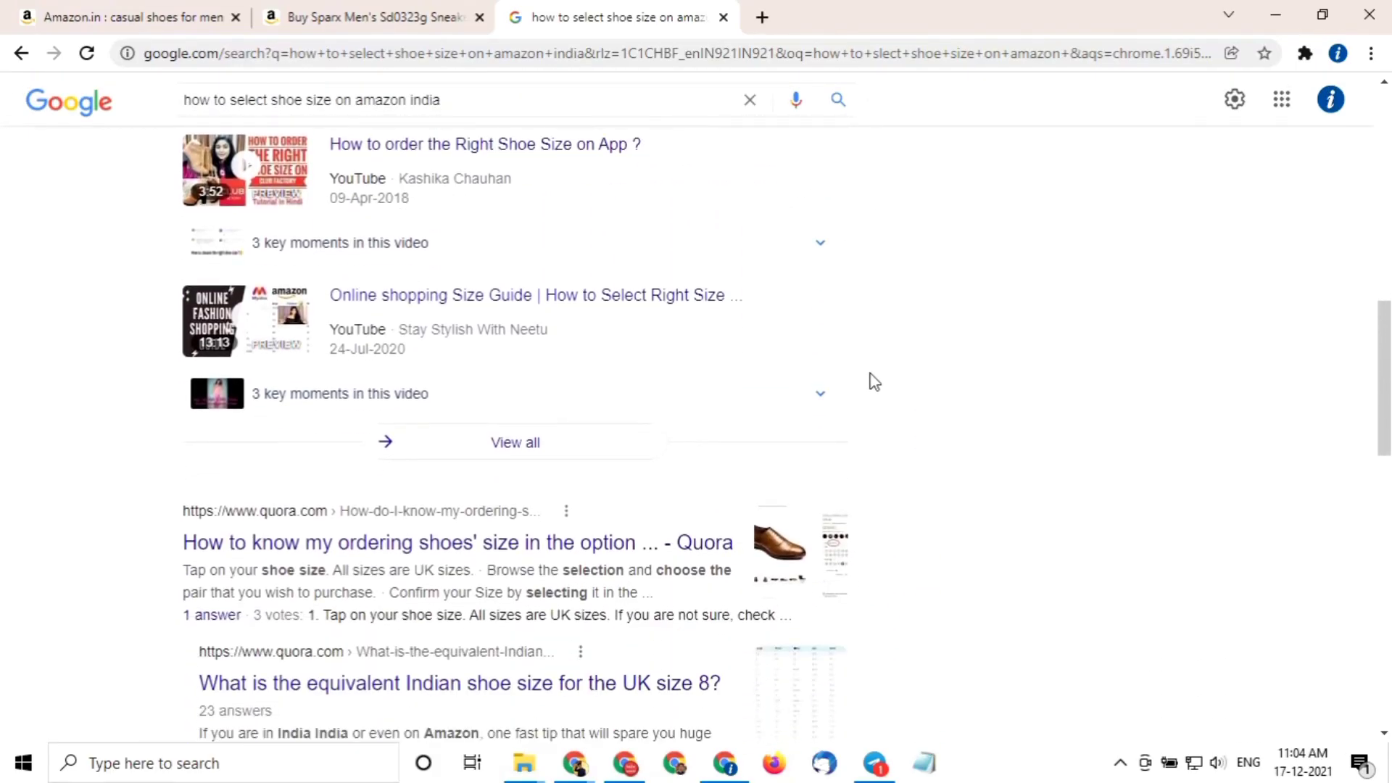
pyautogui.scroll(-3)
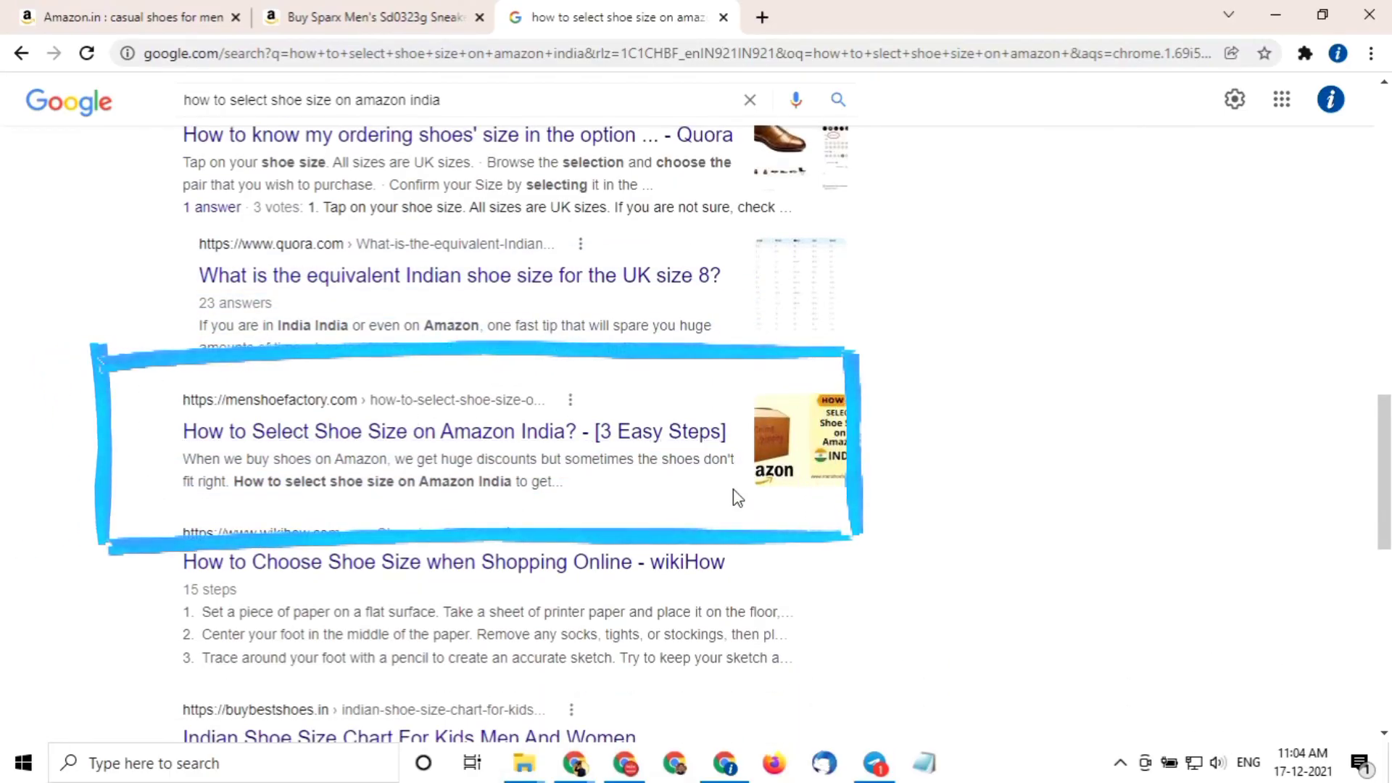
pyautogui.moveTo(675, 435)
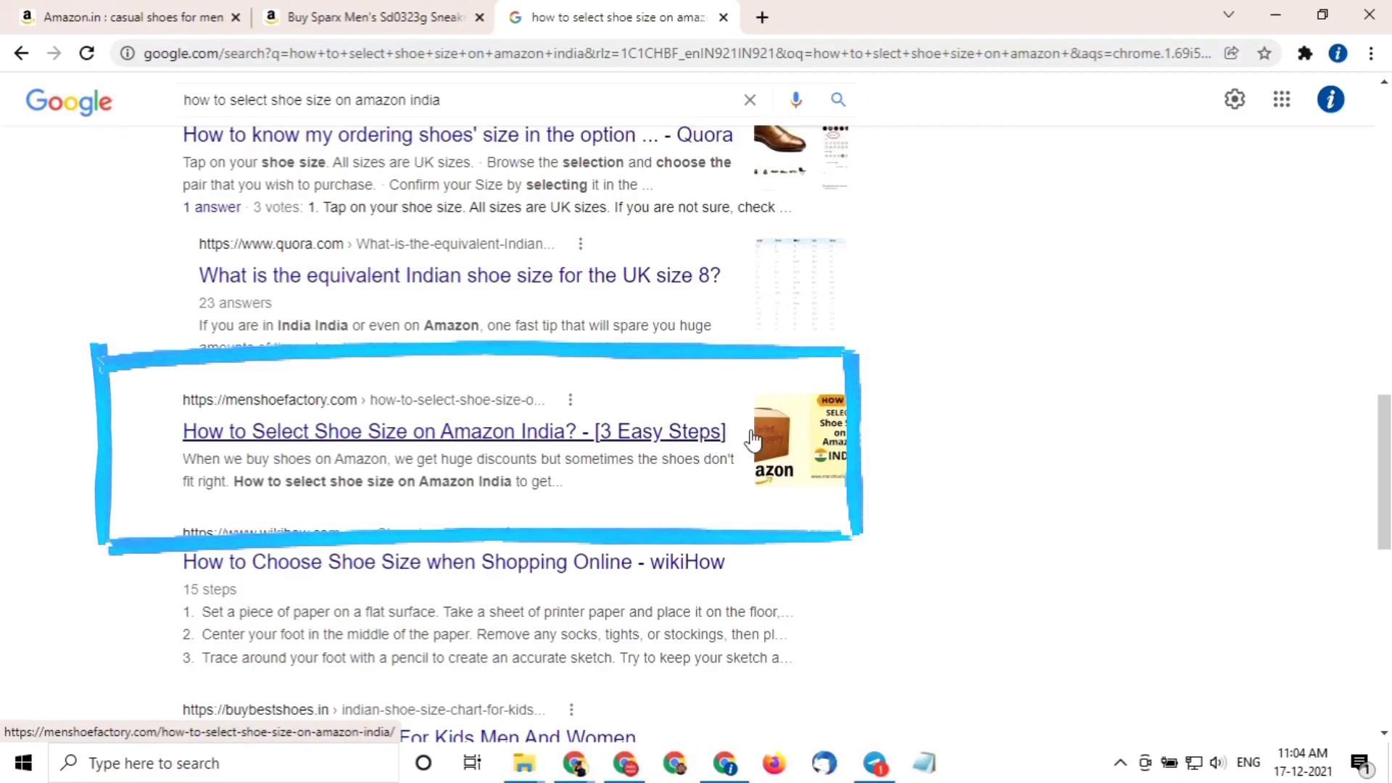
pyautogui.moveTo(796, 455)
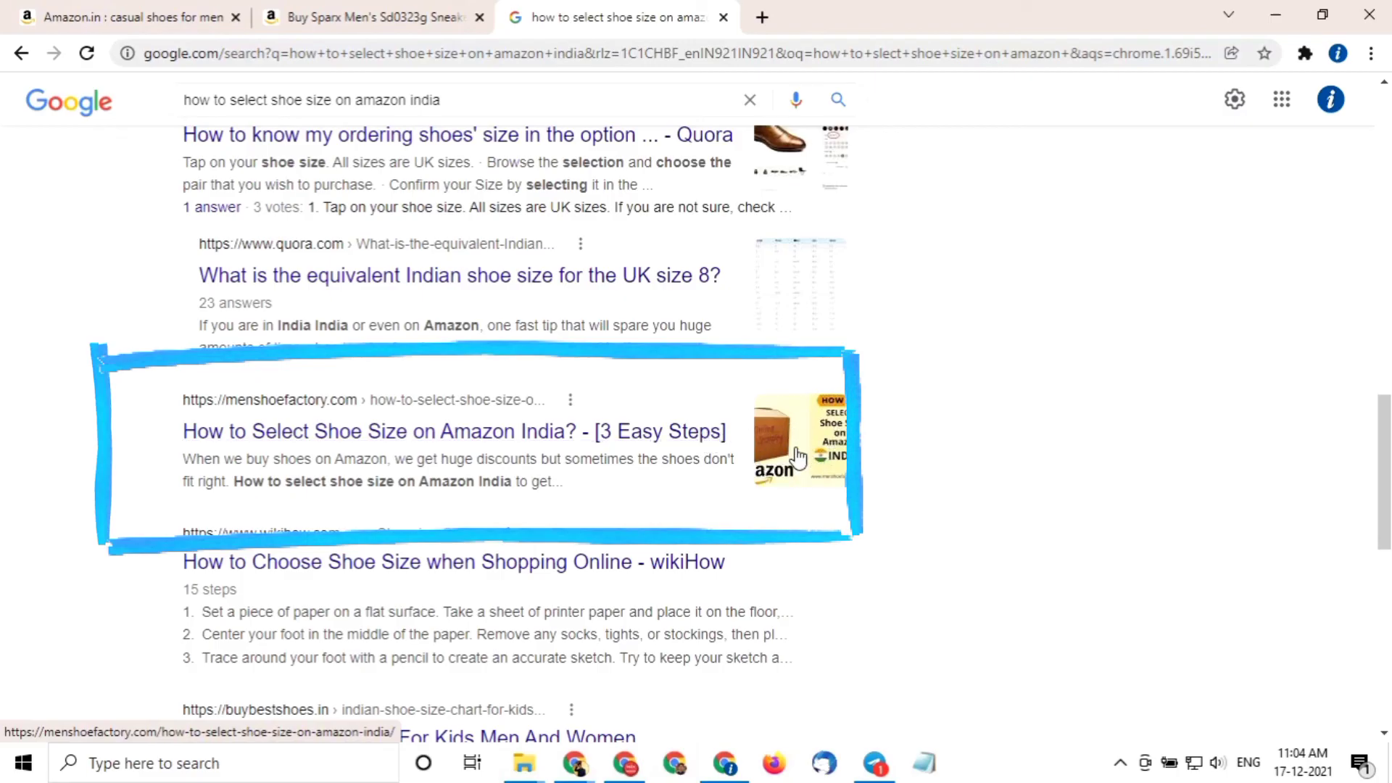